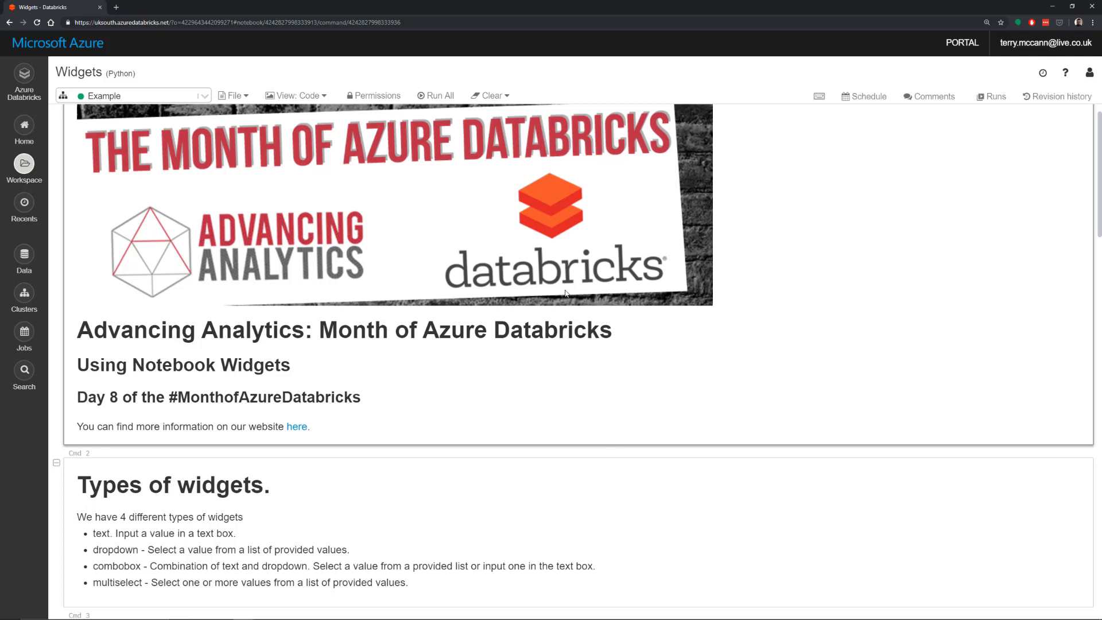
pyautogui.moveTo(586, 311)
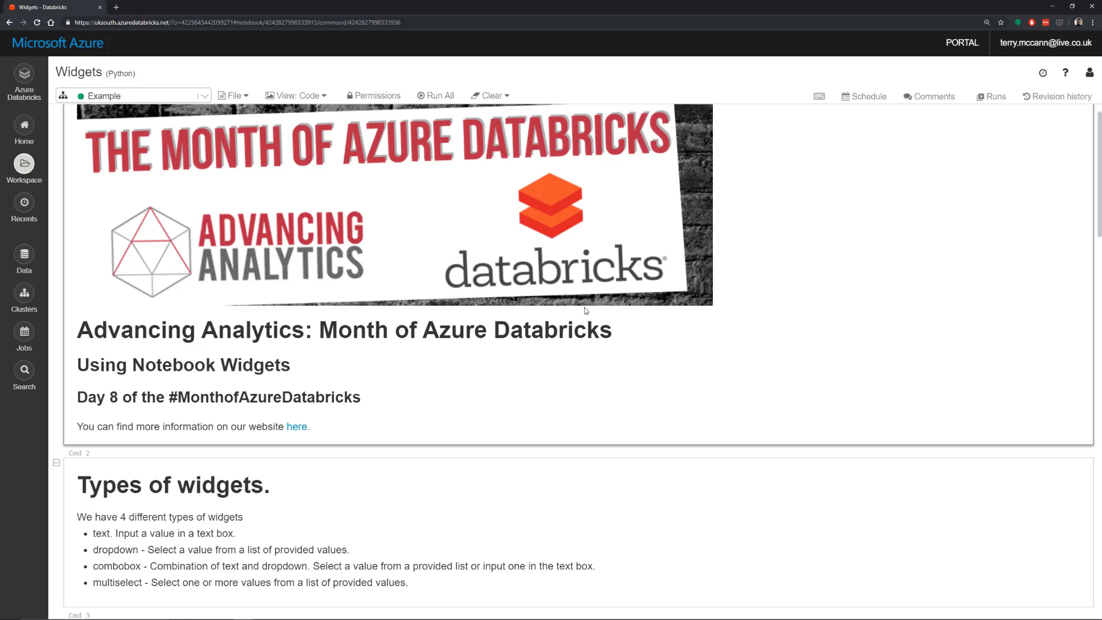
# - Scroll to Cmd 3 to see the dbutils.widgets.help() listing of widget methods
pyautogui.scroll(-3)
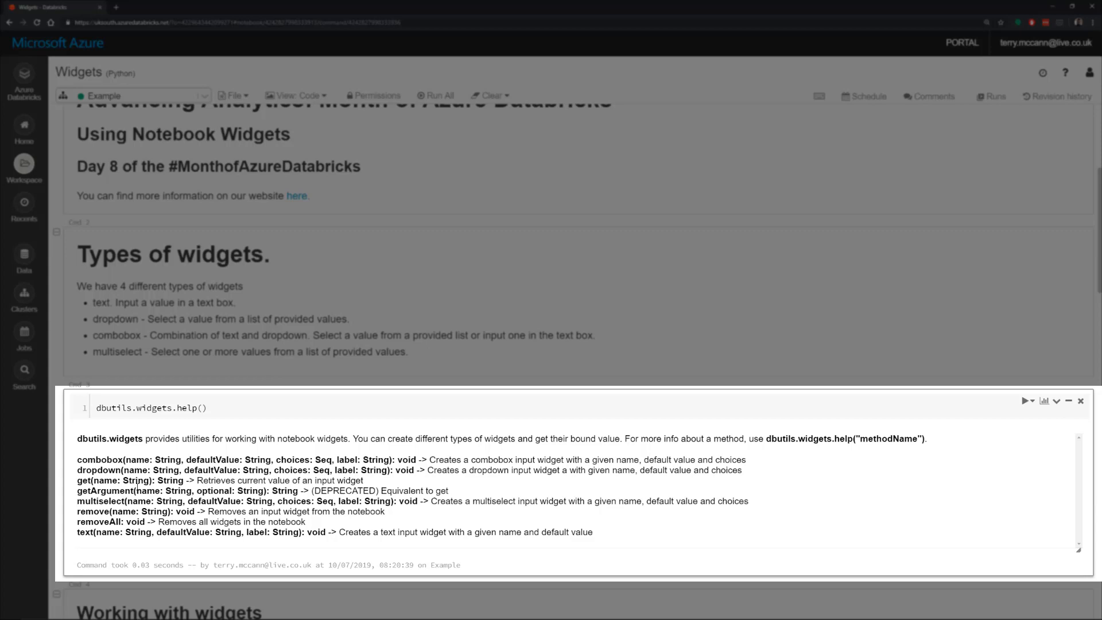
# - Dismiss the help output and scroll down to the Working with widgets cells
pyautogui.click(492, 95)
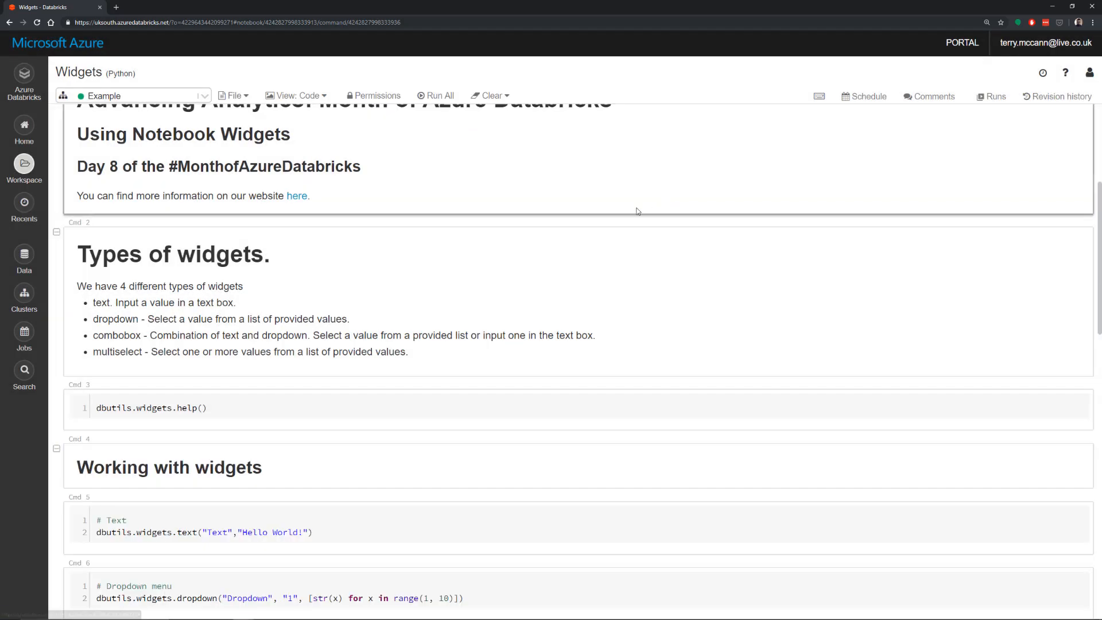
pyautogui.scroll(-3)
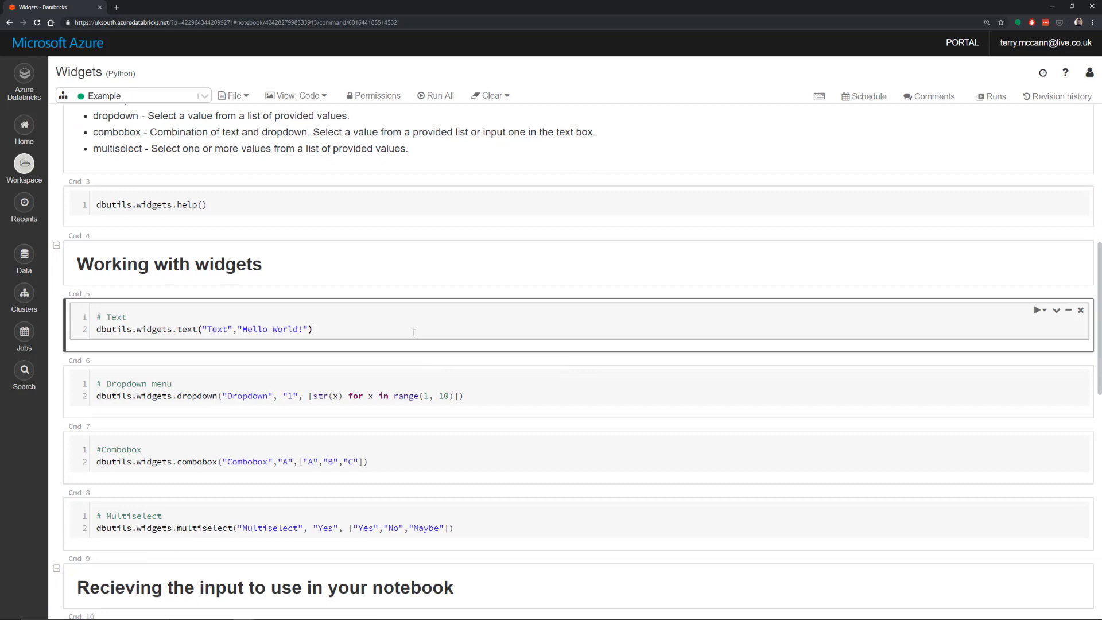
# - Run the dbutils.widgets.text cell so a 'Hello World!' Text widget appears
pyautogui.click(1039, 310)
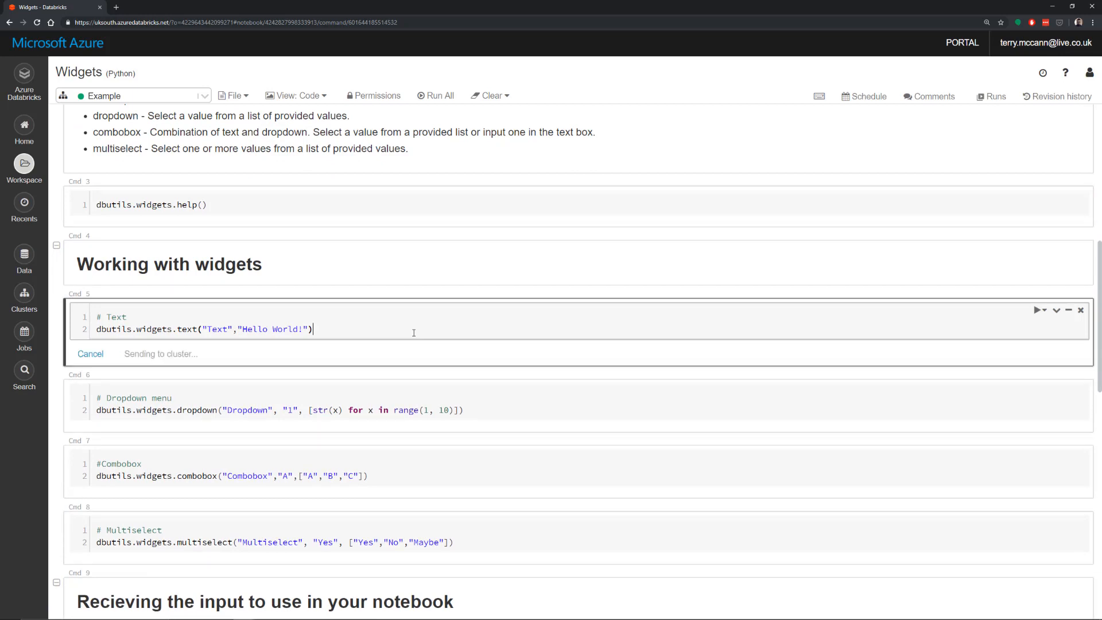
pyautogui.click(1038, 310)
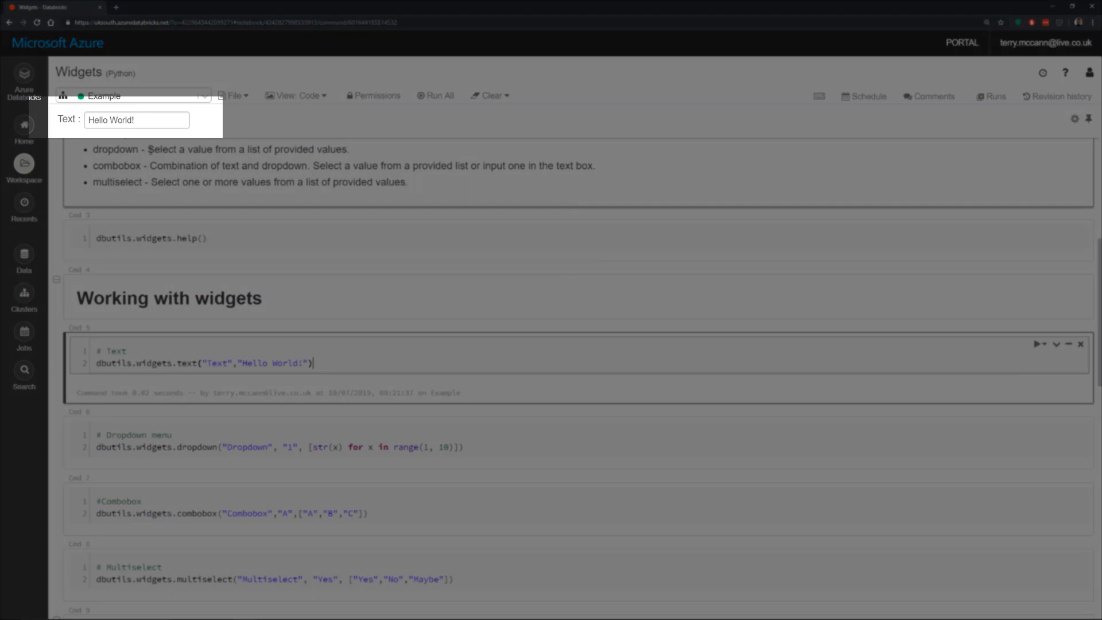
pyautogui.click(89, 119)
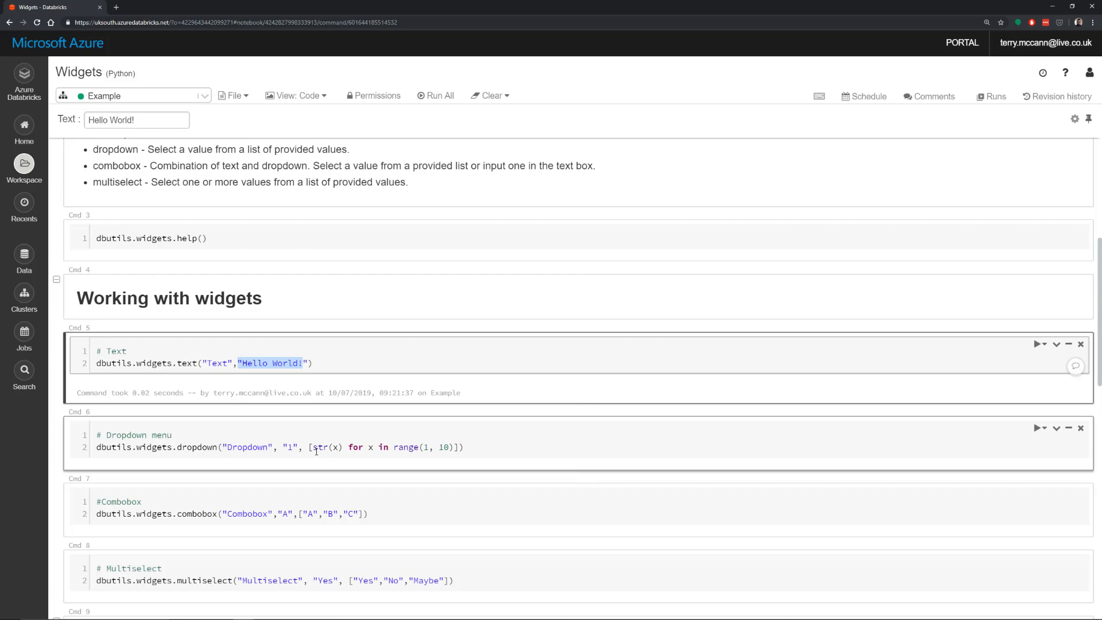
# - Run the dropdown cell and check the Dropdown widget's values 1 to 9
pyautogui.click(1037, 428)
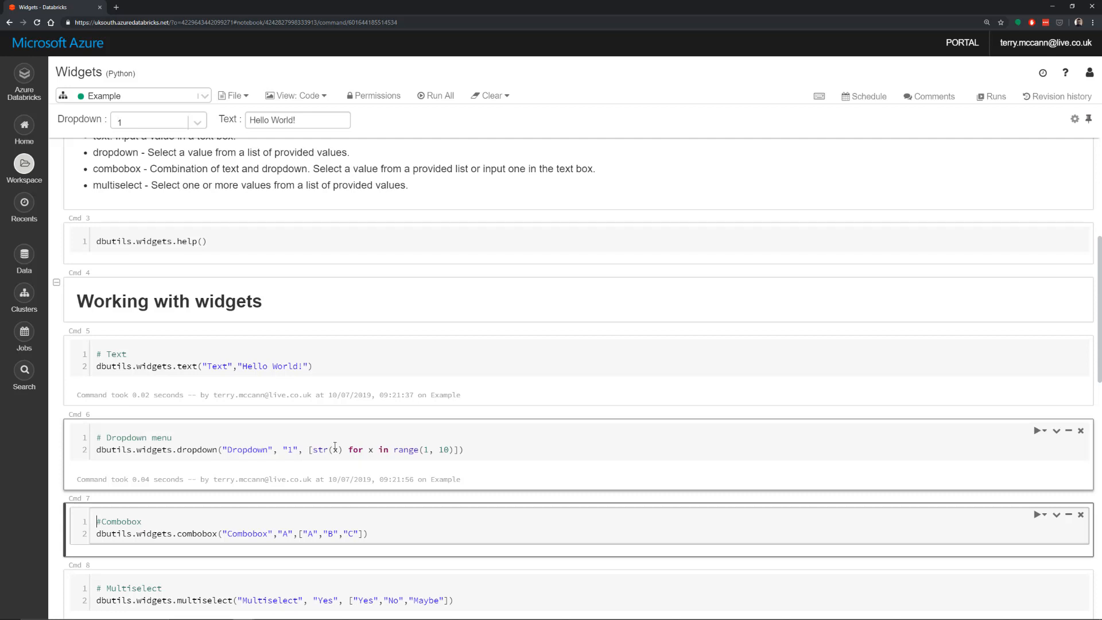
pyautogui.moveTo(431, 456)
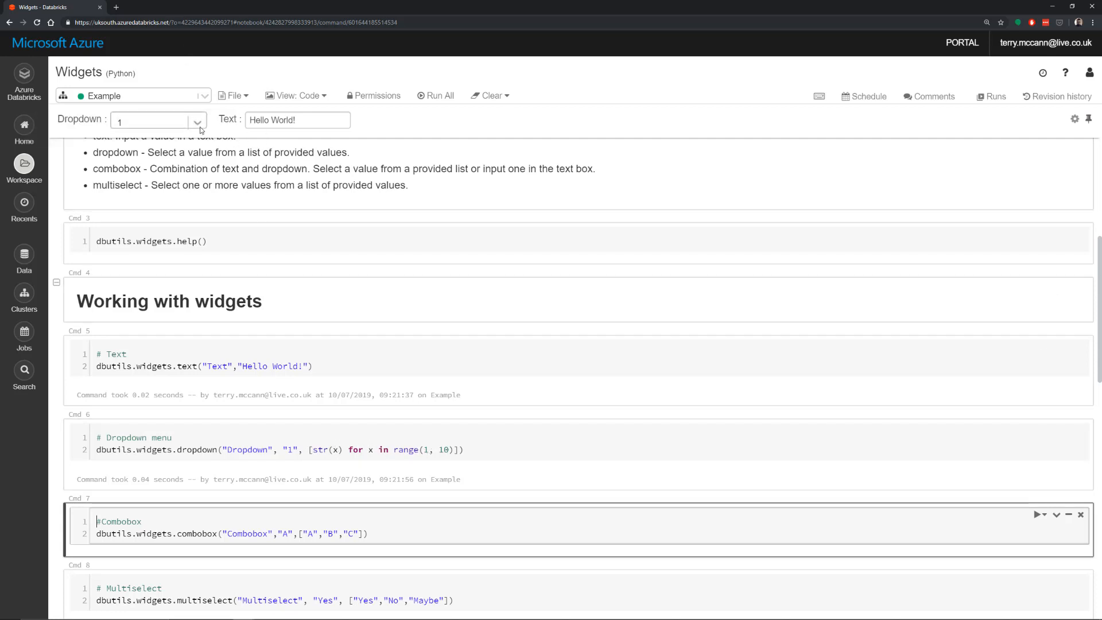
pyautogui.click(159, 119)
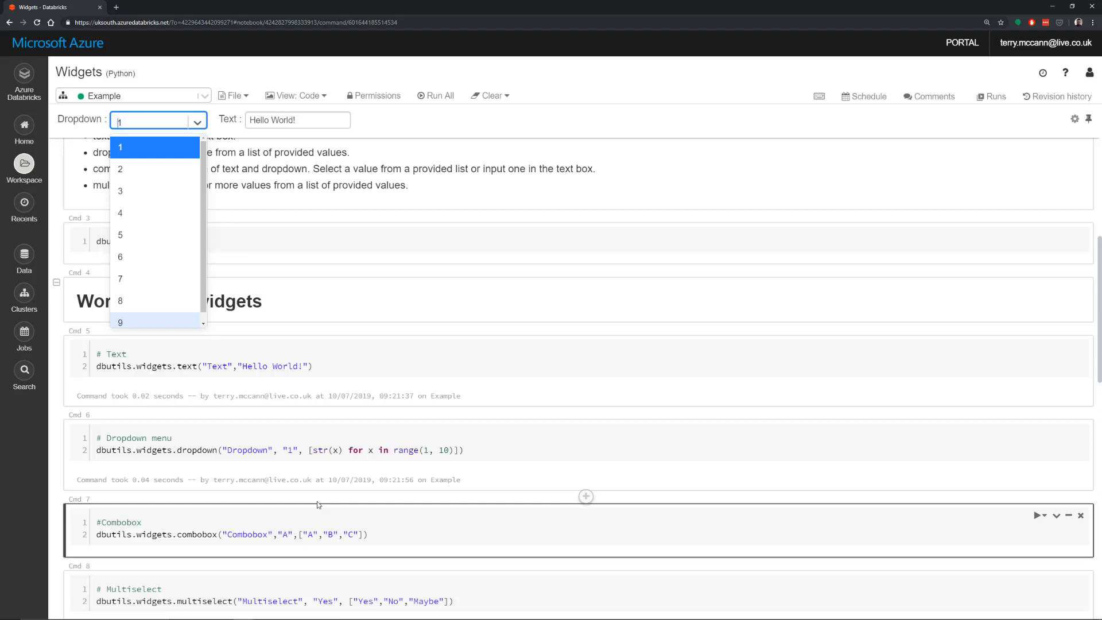
pyautogui.scroll(-3)
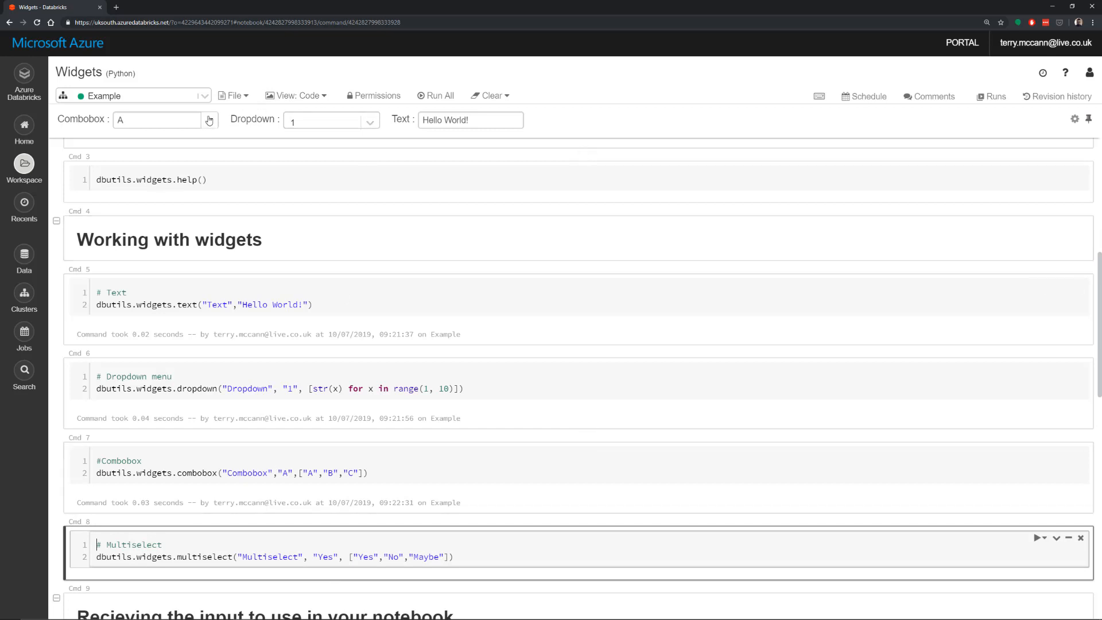
# - Check the Combobox choices and run the Multiselect cell defaulting to Yes
pyautogui.click(209, 120)
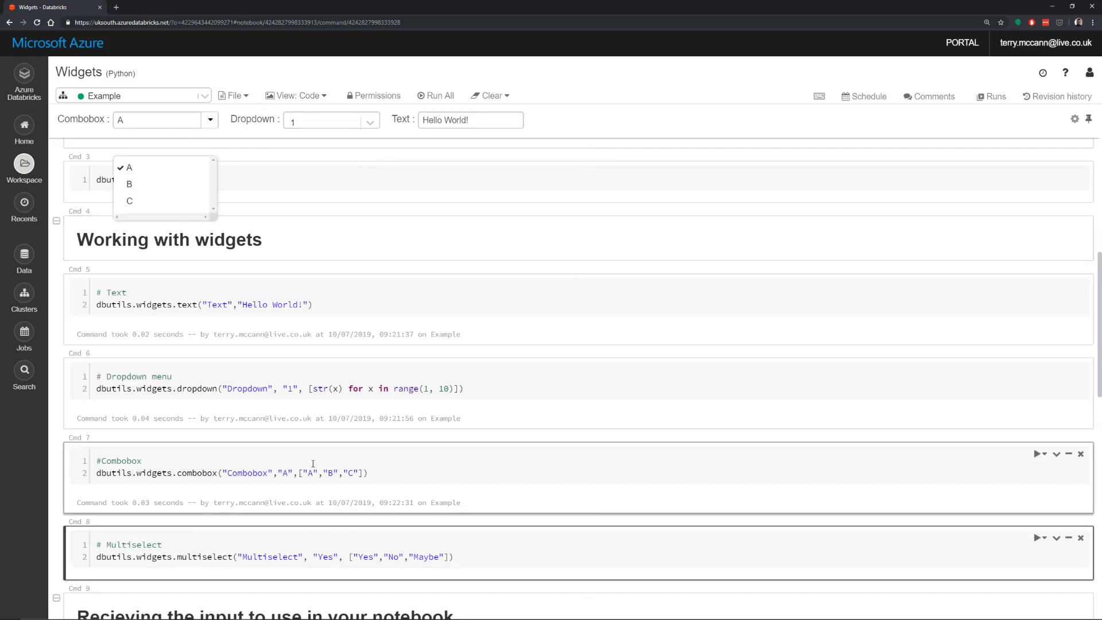
pyautogui.click(287, 548)
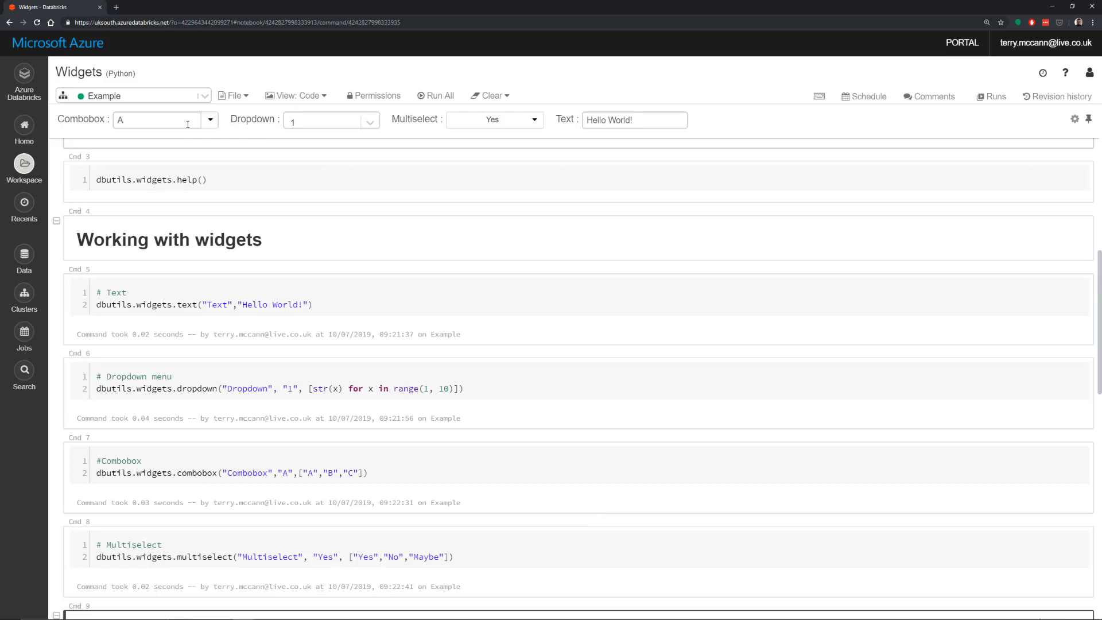
# - Set Combobox to C, Dropdown to 5, and add No and Maybe to Multiselect
pyautogui.click(209, 120)
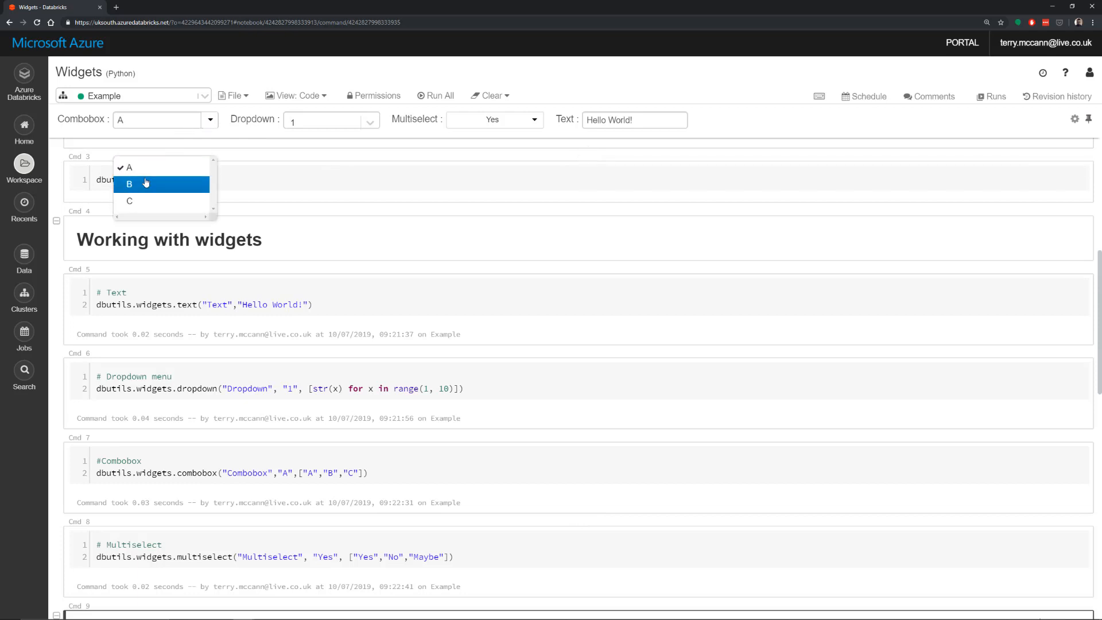
pyautogui.click(129, 183)
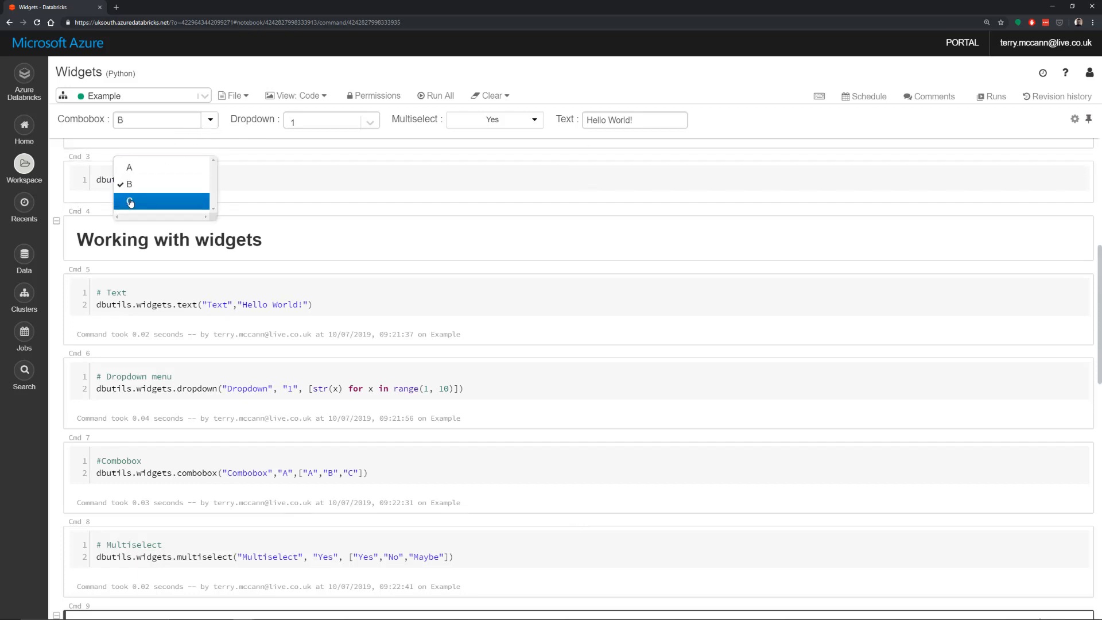
pyautogui.click(331, 119)
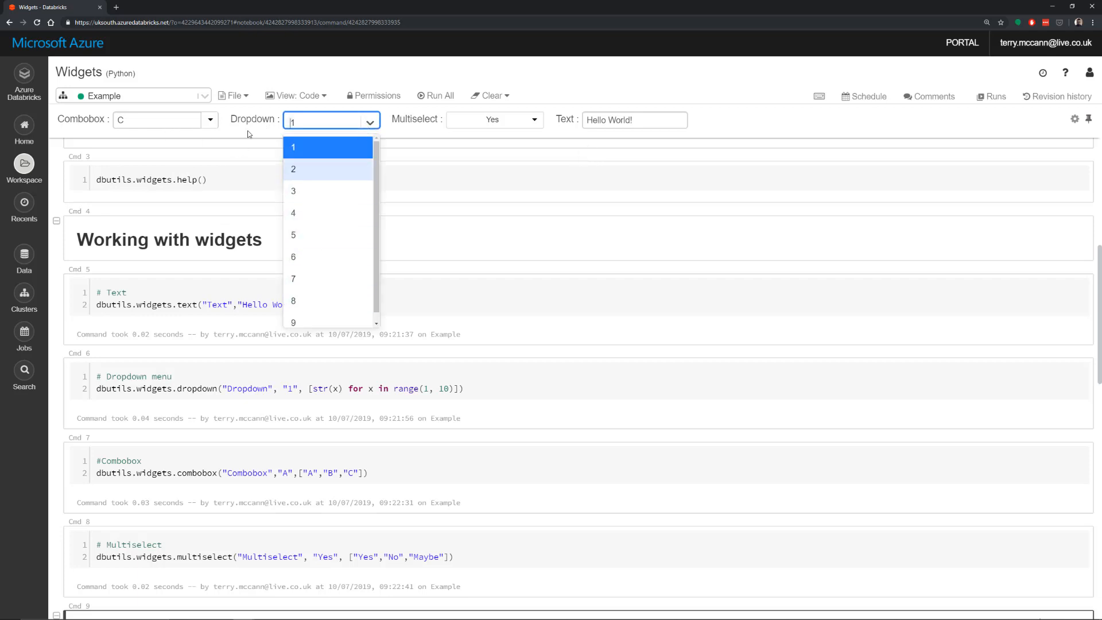
pyautogui.click(293, 235)
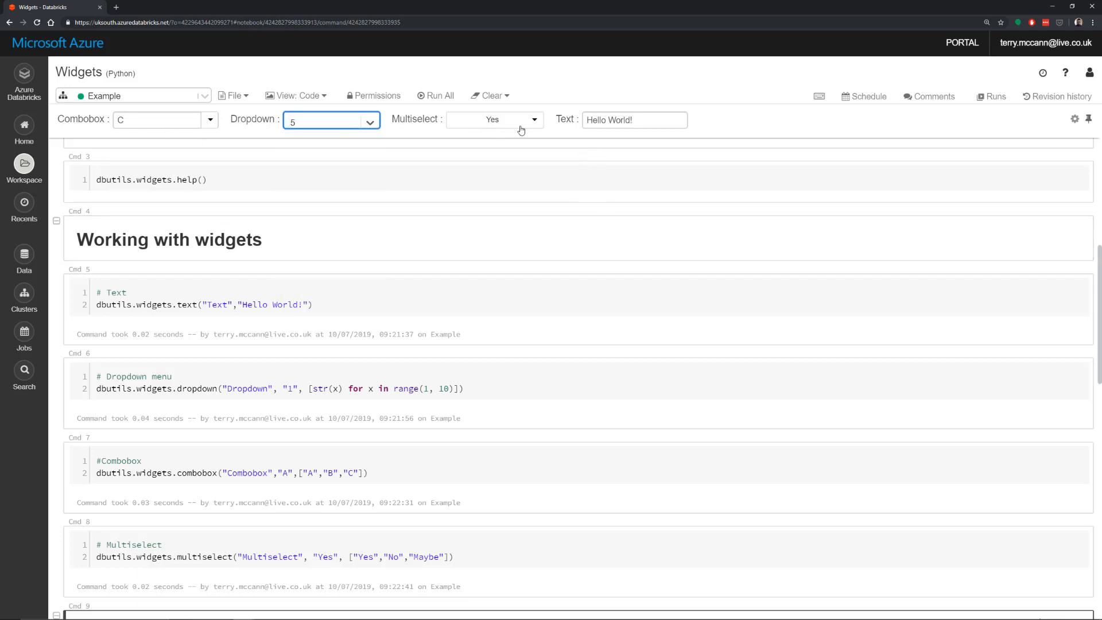
pyautogui.click(469, 184)
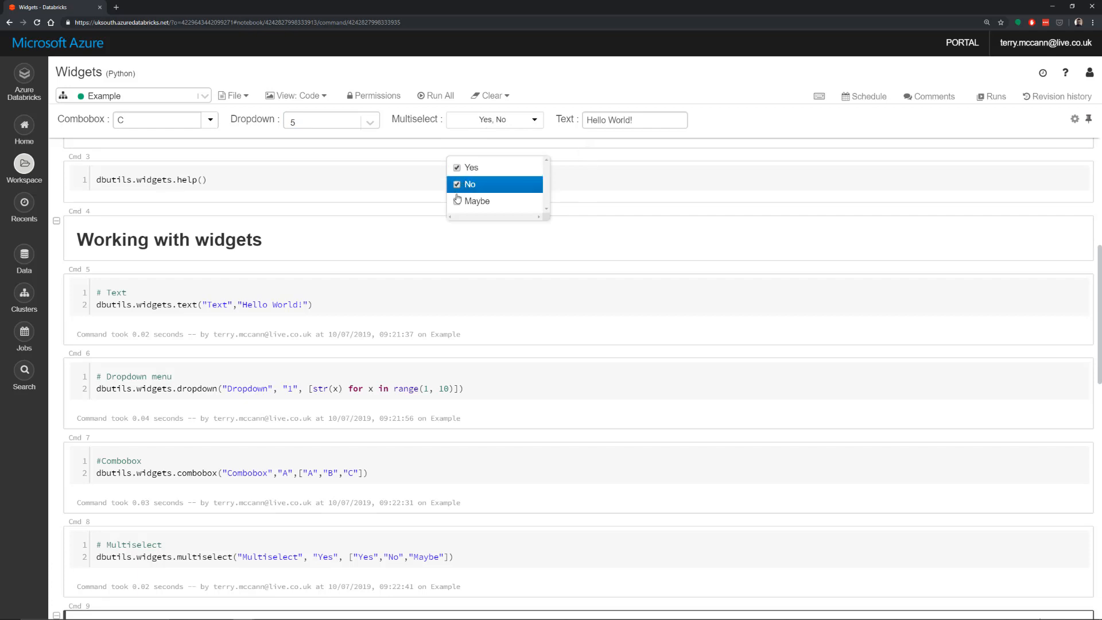
pyautogui.click(477, 200)
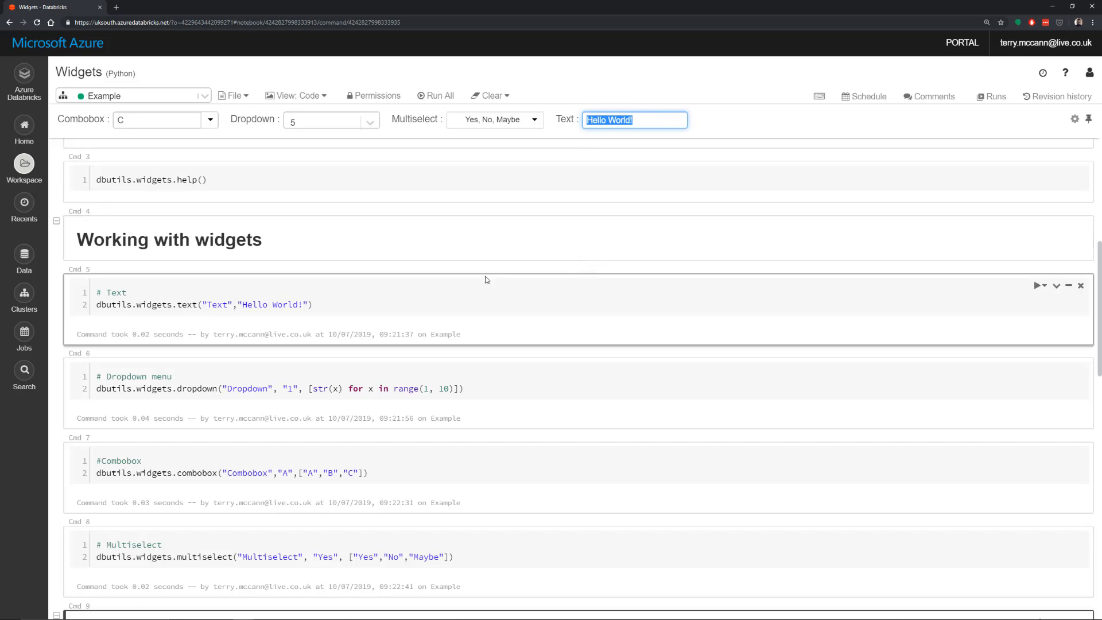
pyautogui.scroll(-3)
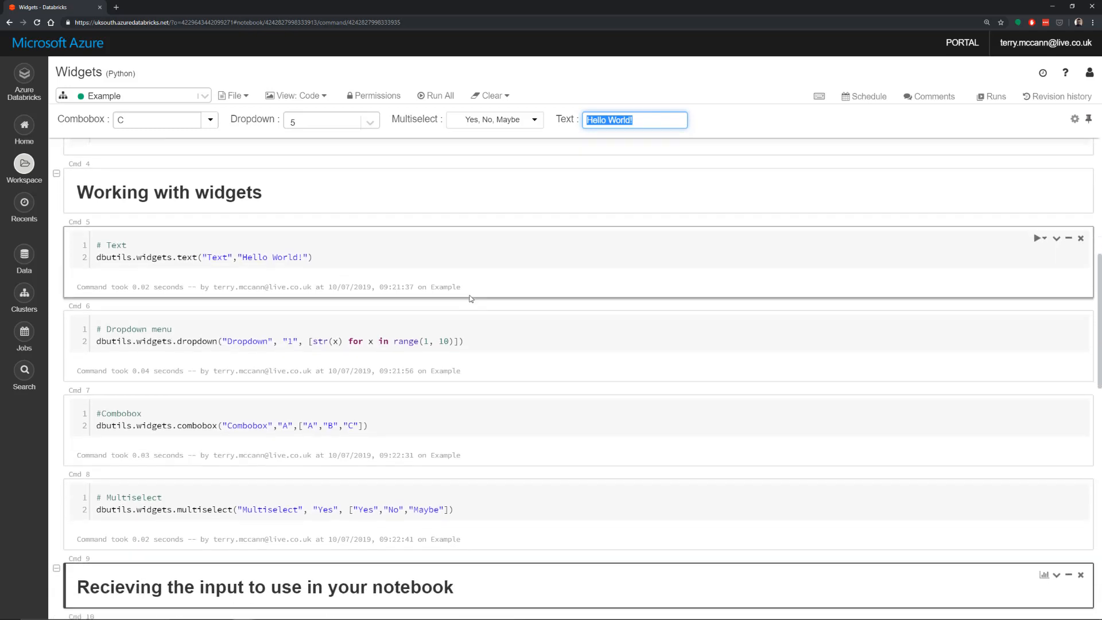
# - Run the dbutils.widgets.get cell so it prints Hello World!, 5, C and Yes,Maybe
pyautogui.scroll(-3)
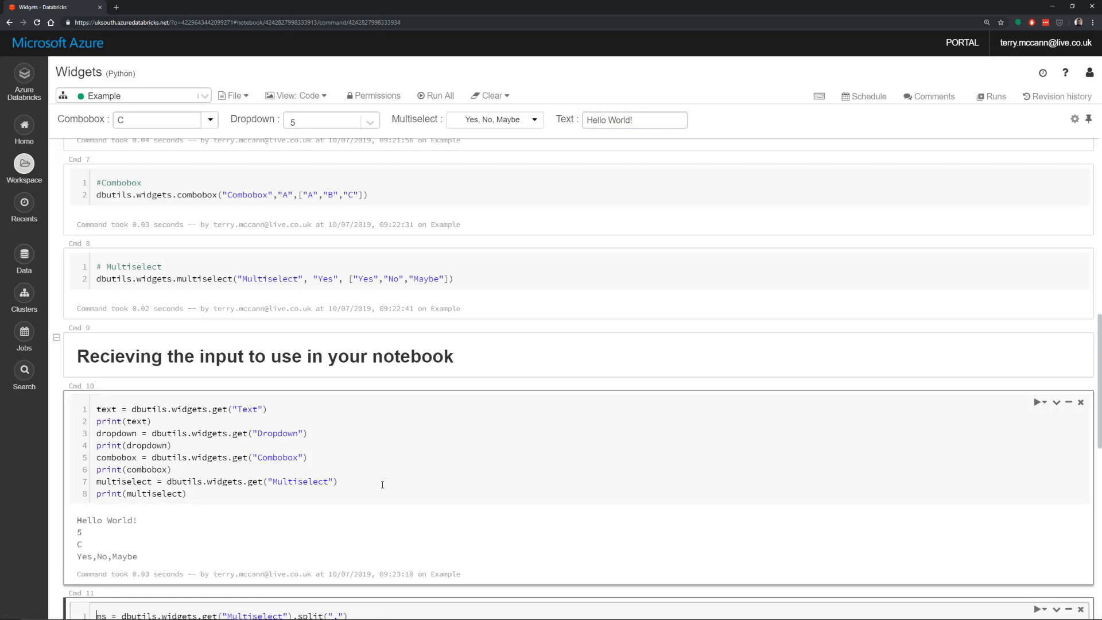
pyautogui.doubleClick(144, 409)
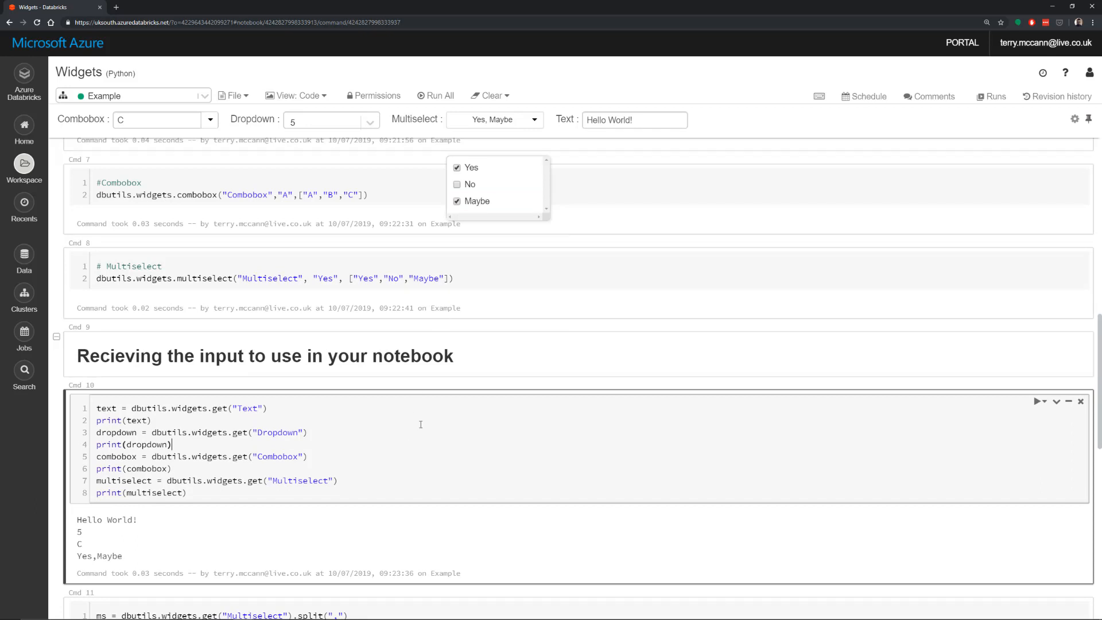
# - Replace the Text widget value with 'Hello YouTube' and scroll to Cmd 11
pyautogui.click(633, 119)
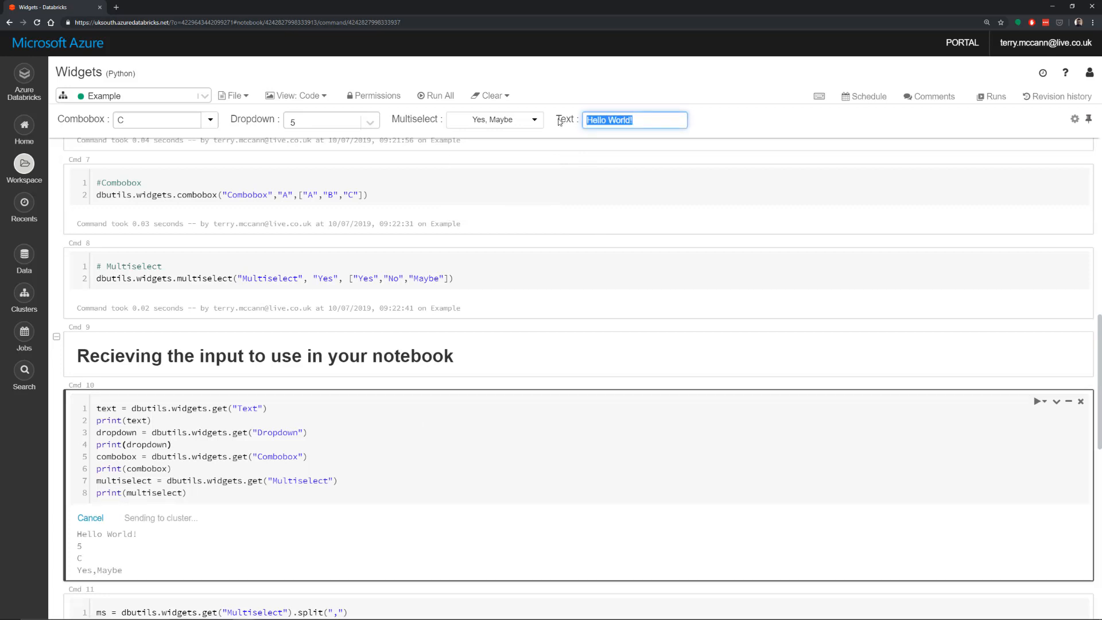
pyautogui.write('Hello You')
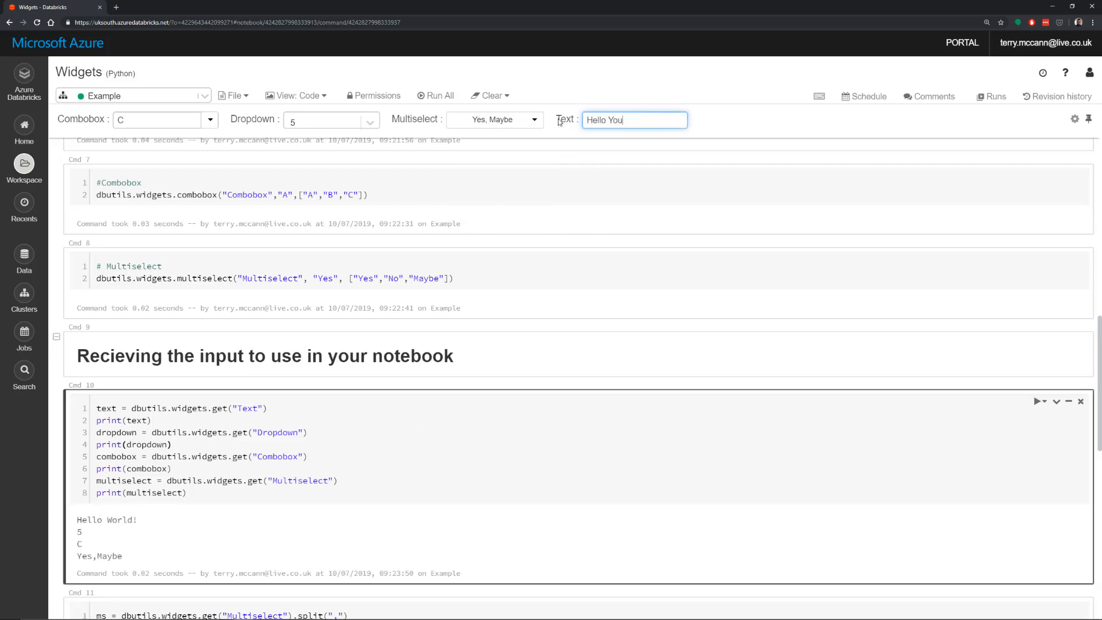
pyautogui.write('Tube')
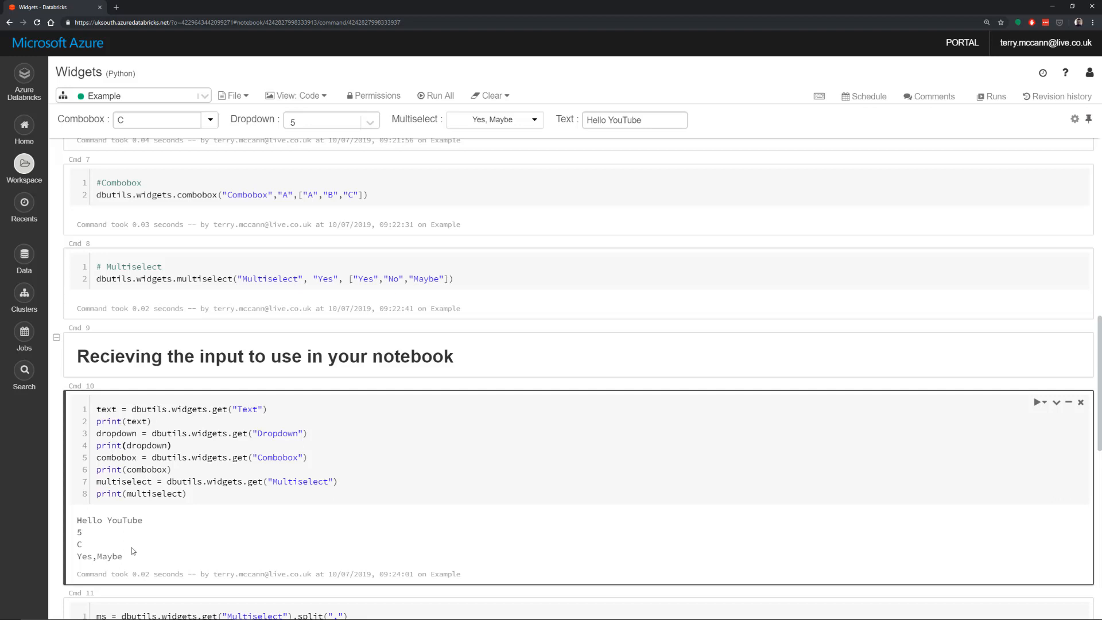
pyautogui.scroll(-3)
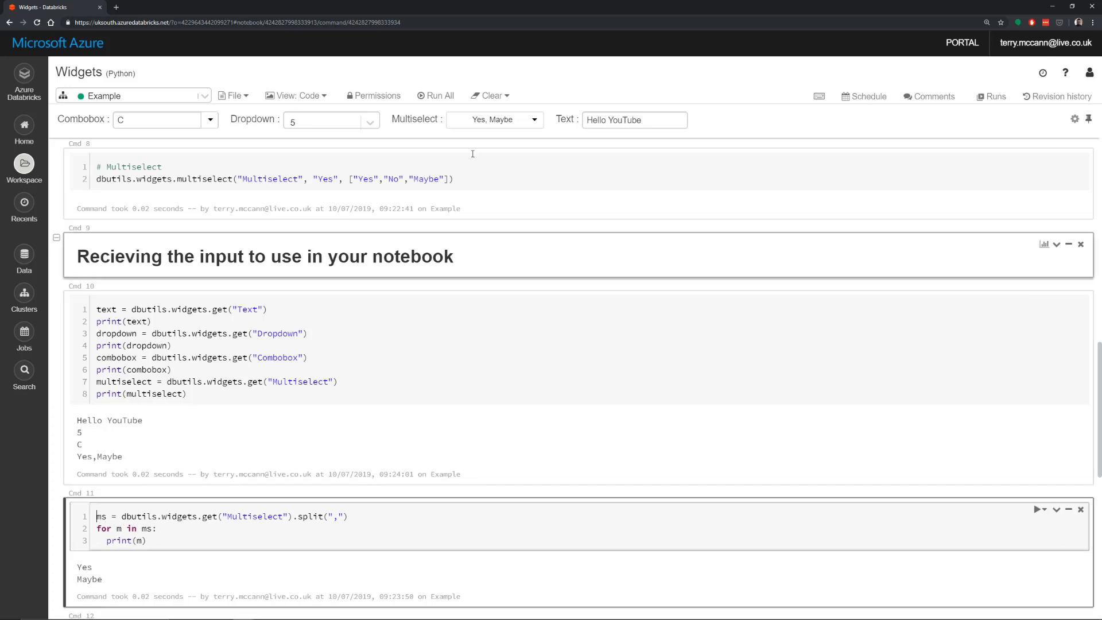
# - Re-add No in the Multiselect widget and rerun Cmd 11 to print Yes, Maybe, No
pyautogui.click(495, 119)
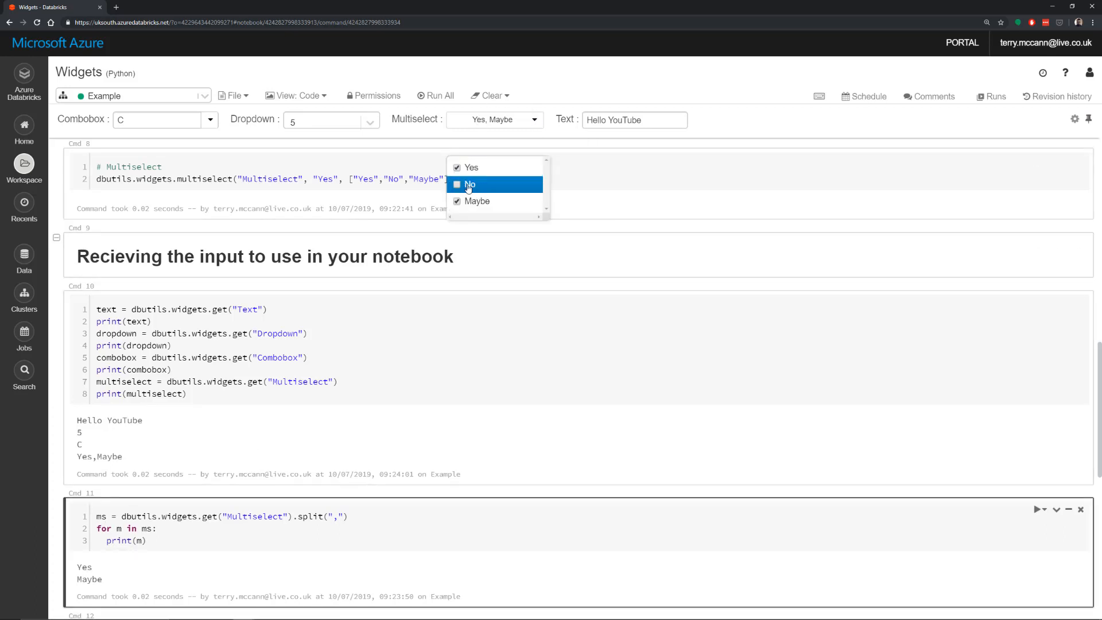
pyautogui.click(469, 184)
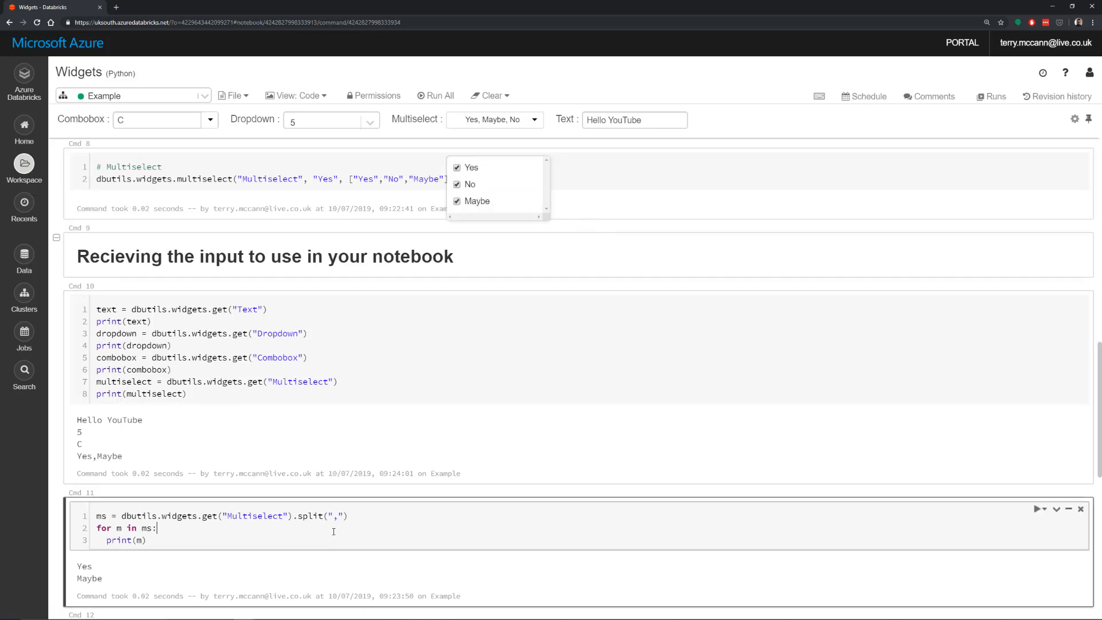
pyautogui.click(1039, 508)
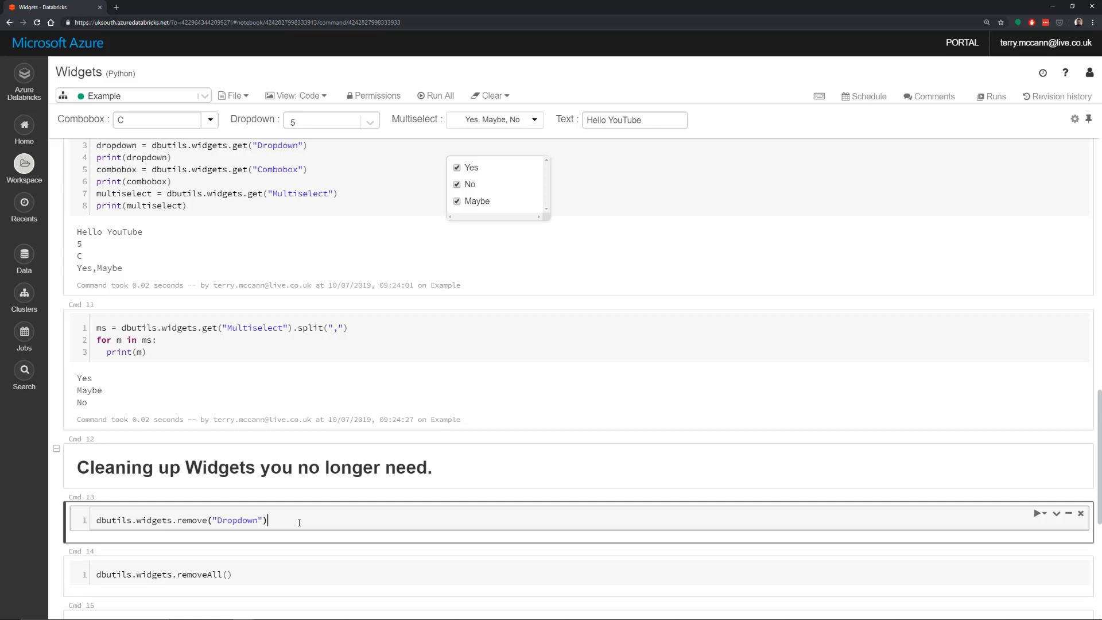
pyautogui.click(1039, 513)
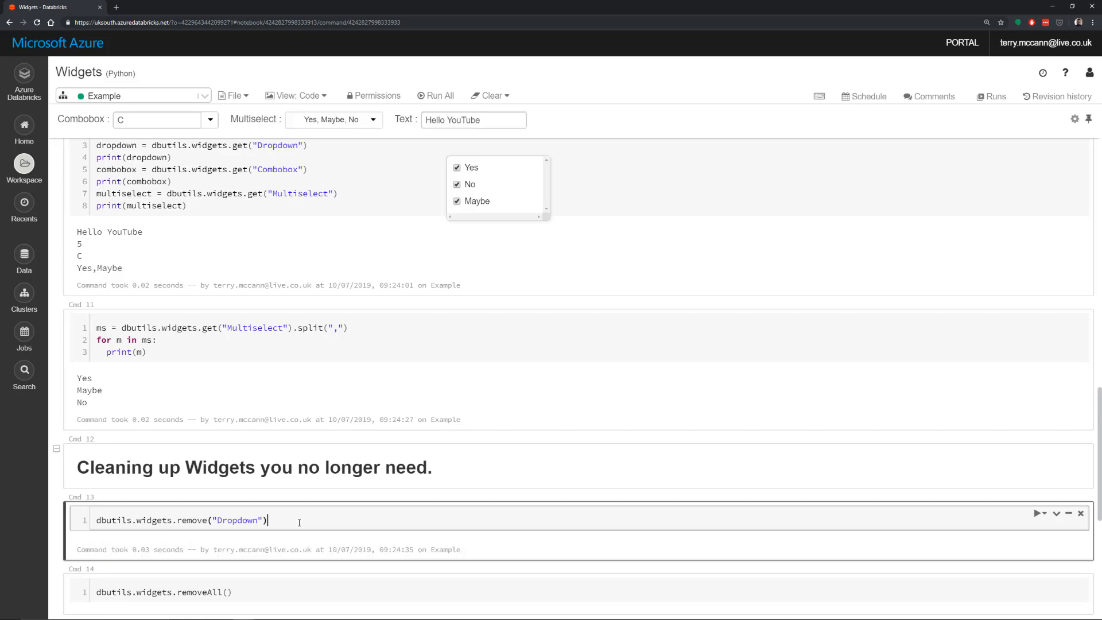
pyautogui.scroll(-3)
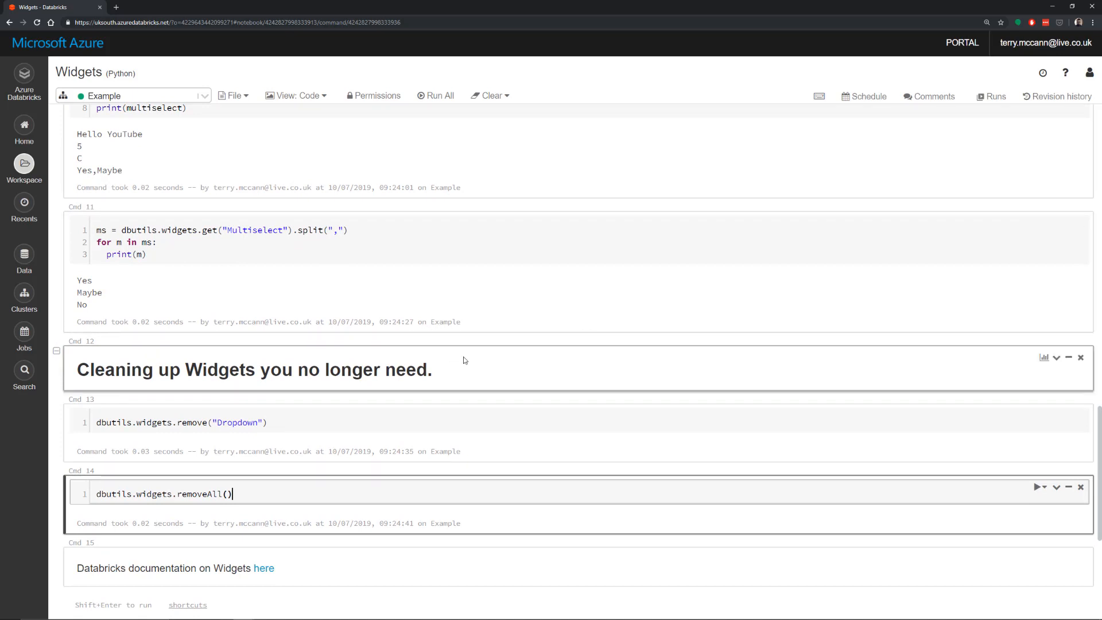
pyautogui.moveTo(462, 372)
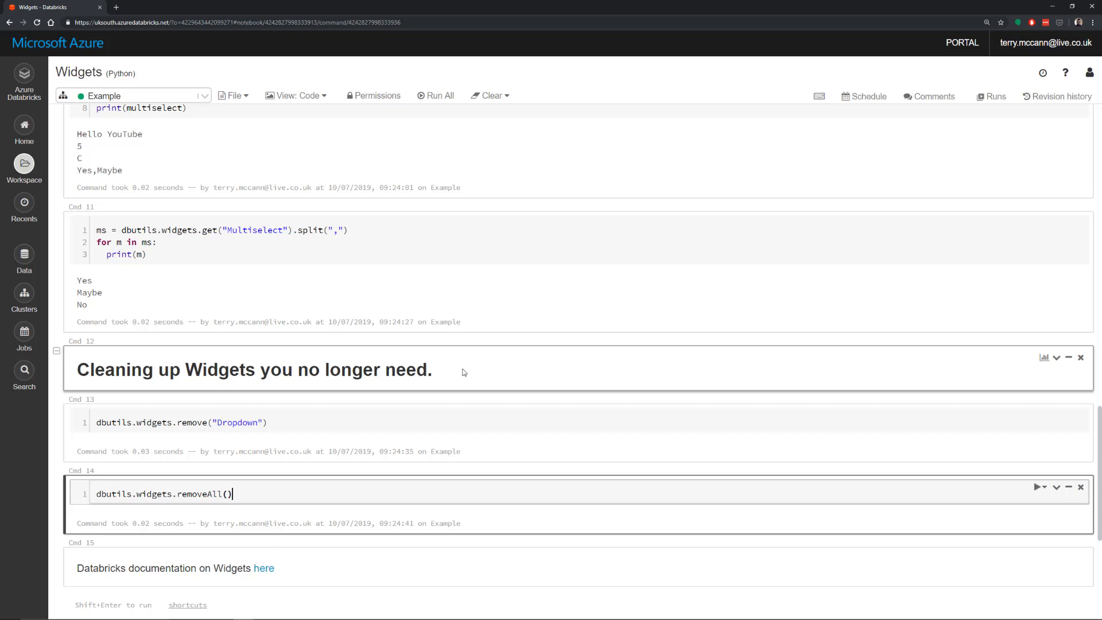
pyautogui.moveTo(485, 376)
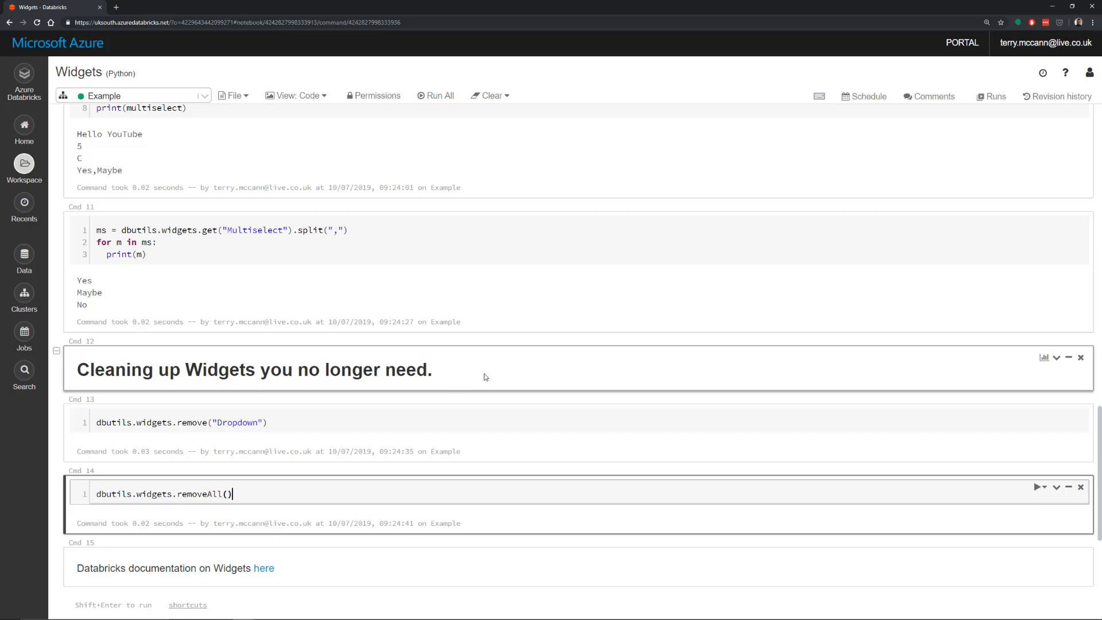
pyautogui.moveTo(495, 364)
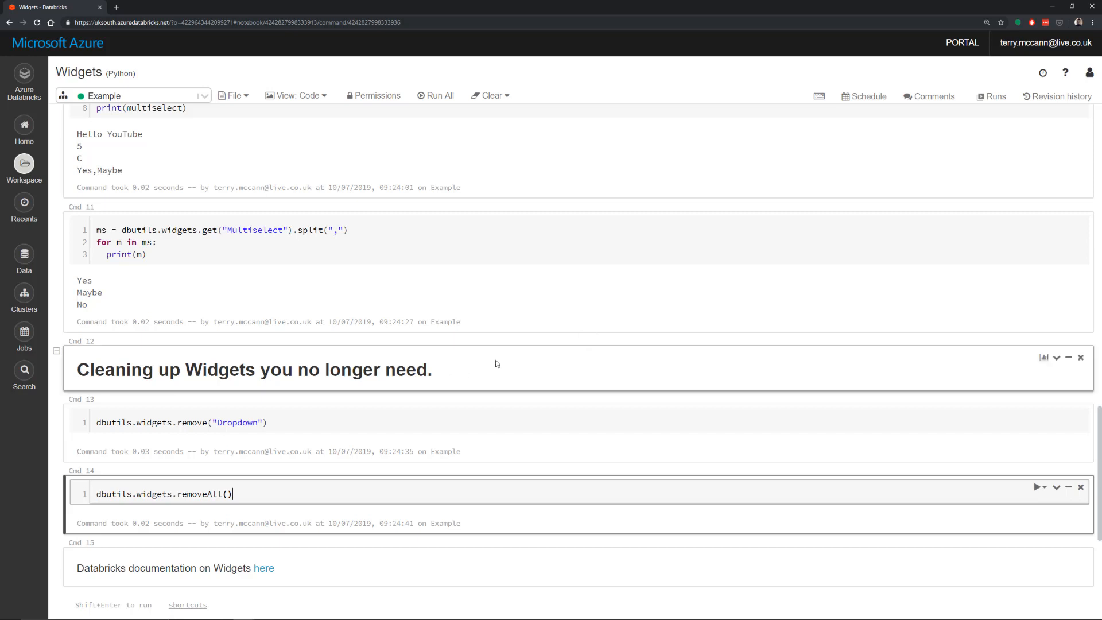
pyautogui.moveTo(496, 360)
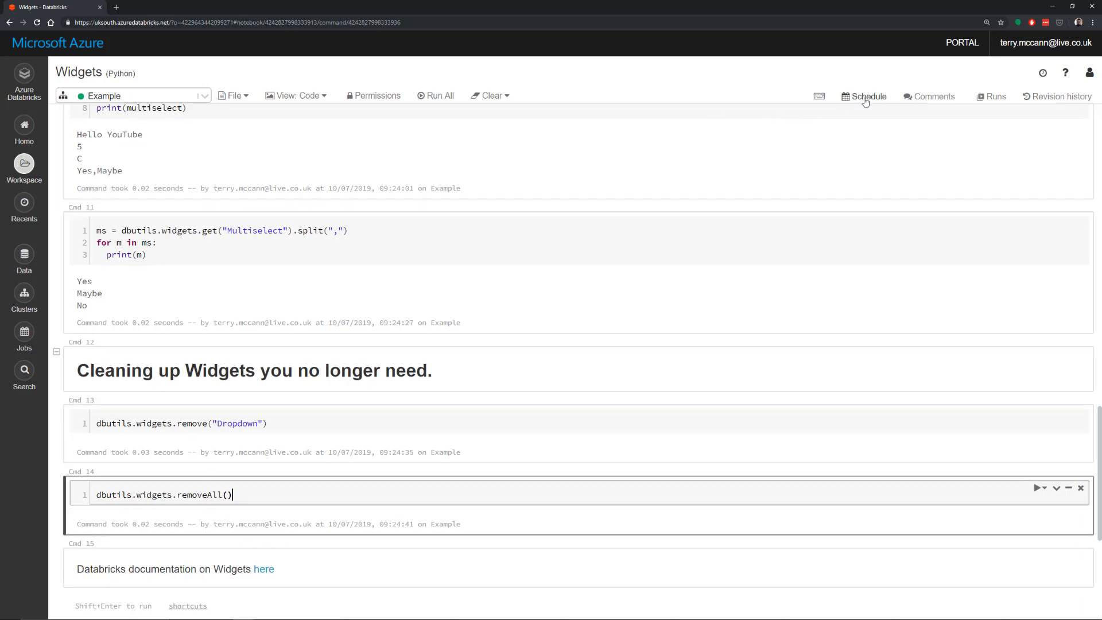
# - Create an Every hour schedule for the Widgets notebook and open its parameter editor
pyautogui.click(864, 96)
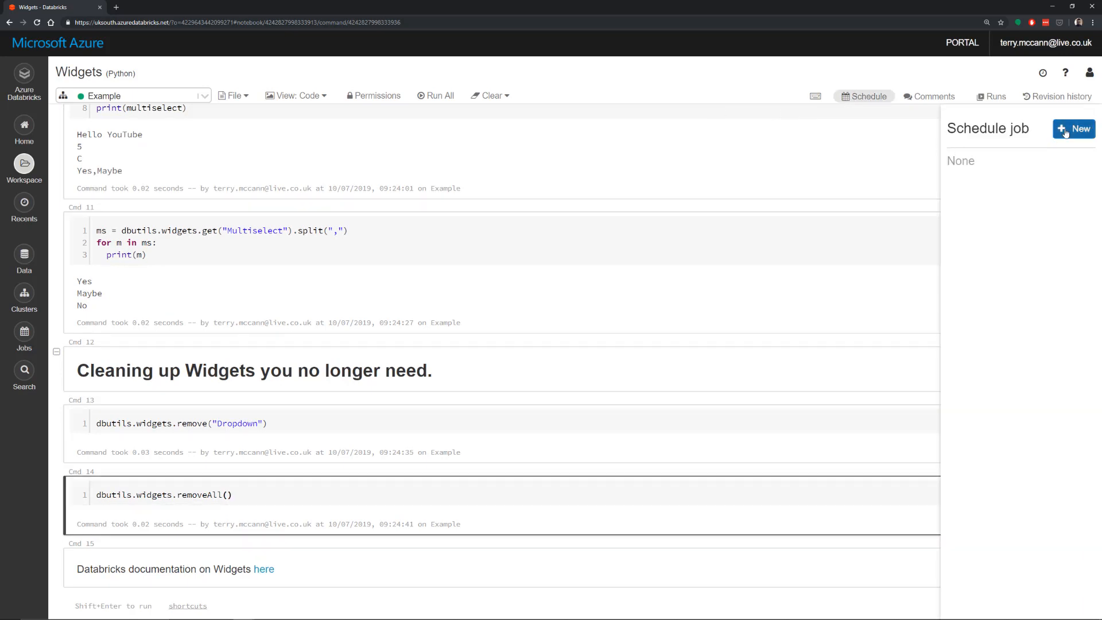
pyautogui.click(1074, 128)
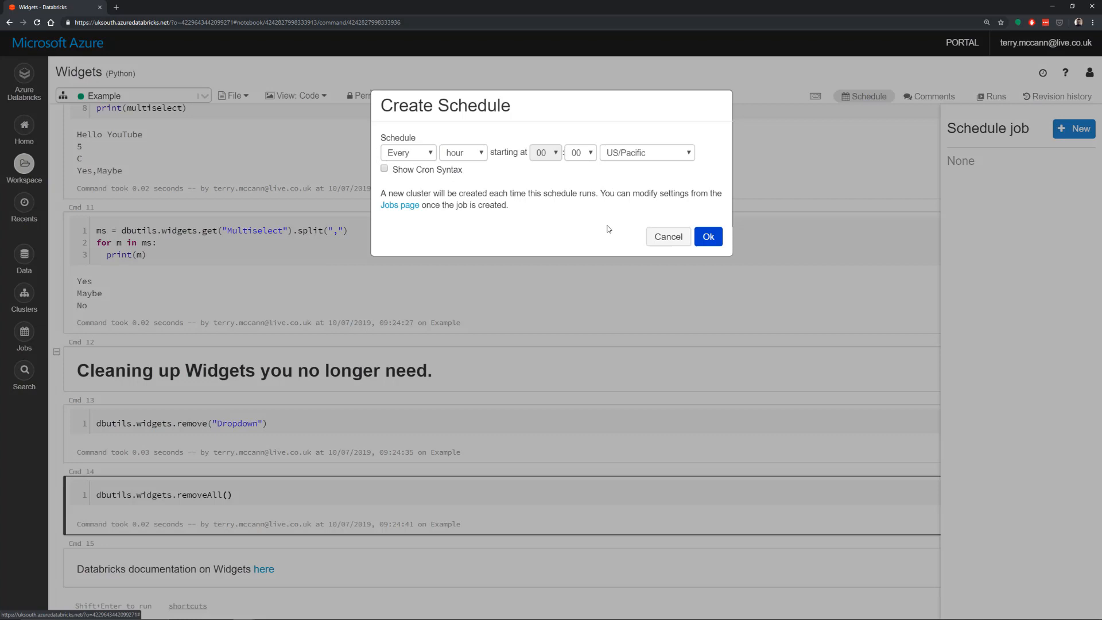
pyautogui.click(707, 236)
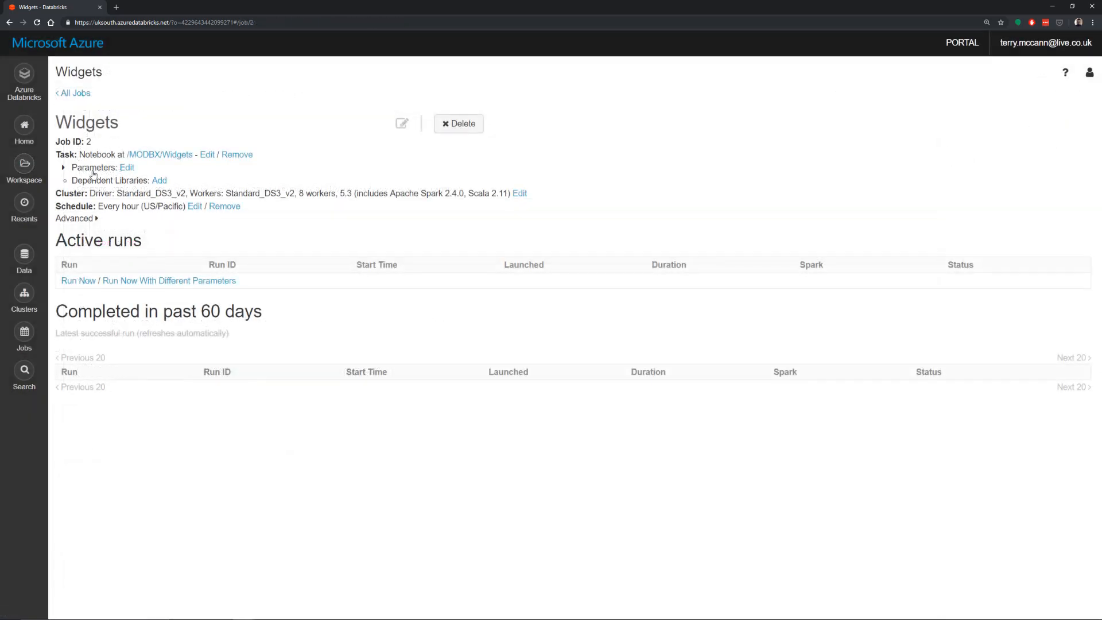
pyautogui.click(63, 167)
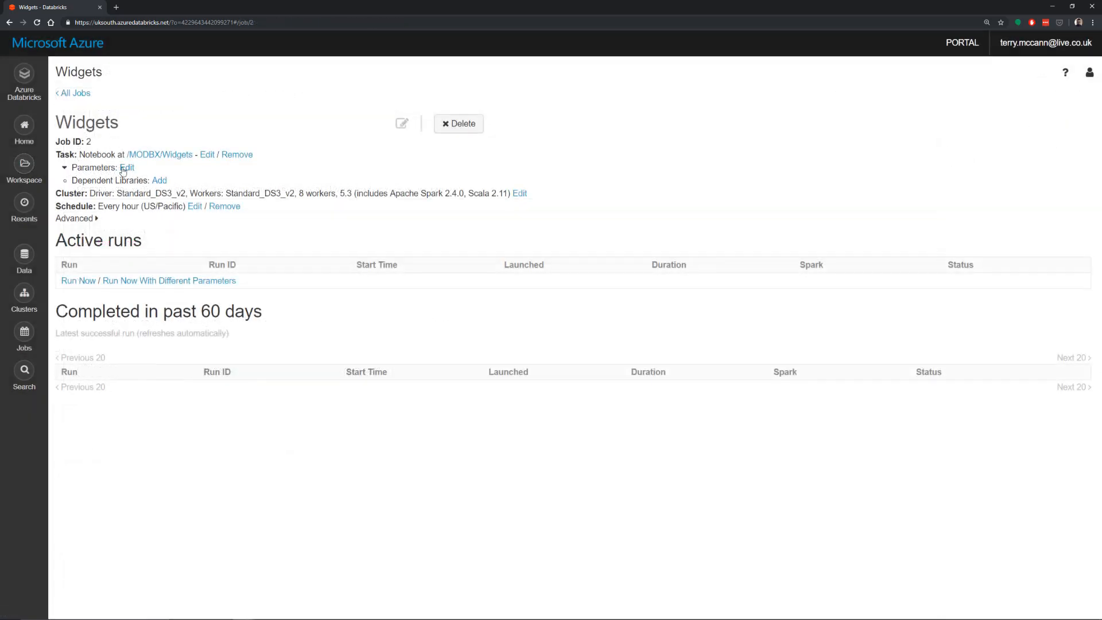
pyautogui.click(127, 167)
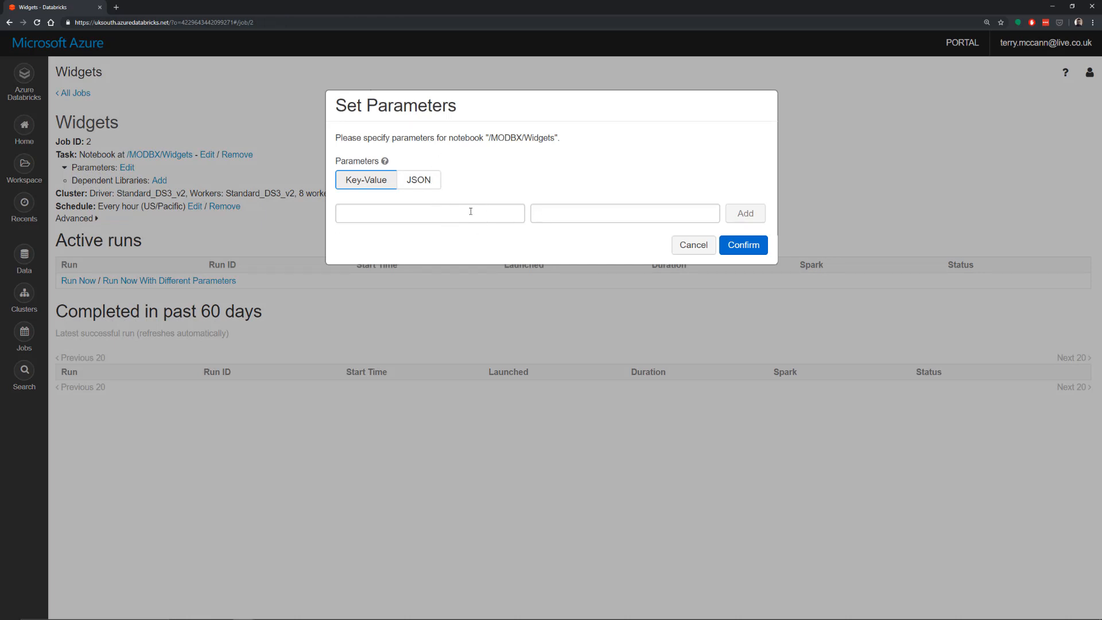
# - Set parameters Combobox A, Dropdown 7, Multiselect No, Text Hello YouTube, and select existing cluster Example
pyautogui.click(430, 213)
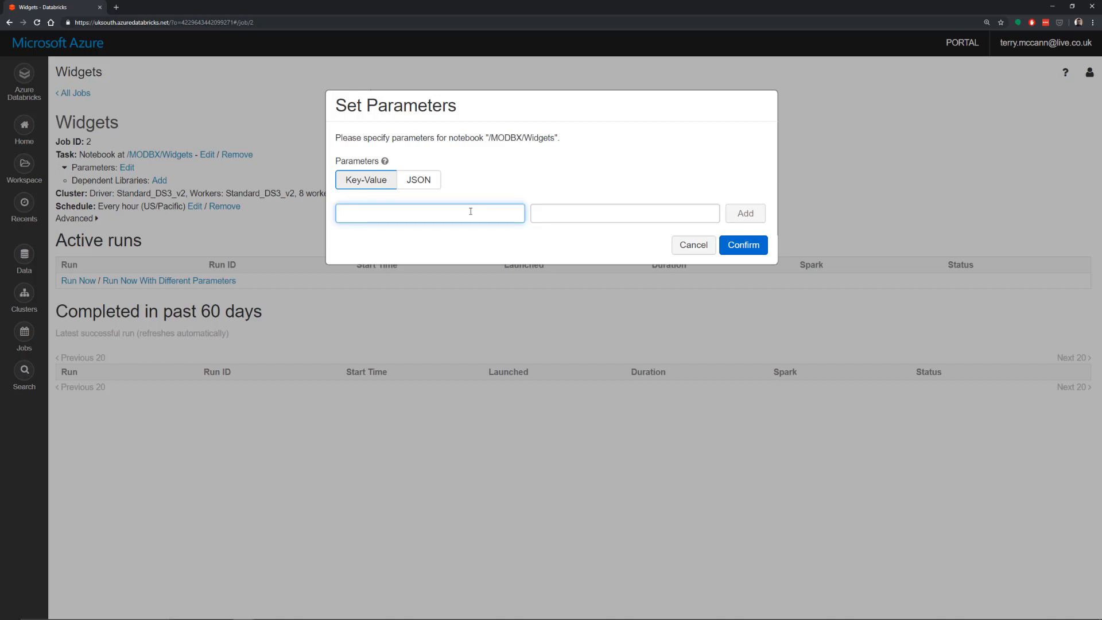
pyautogui.write('Hello YouTube')
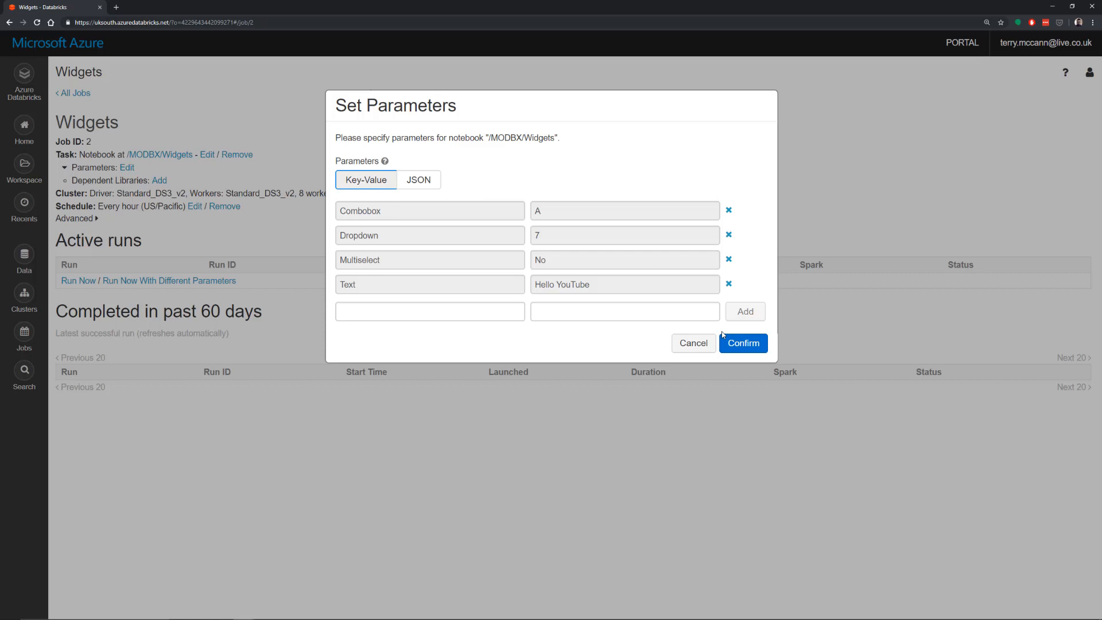
pyautogui.moveTo(698, 307)
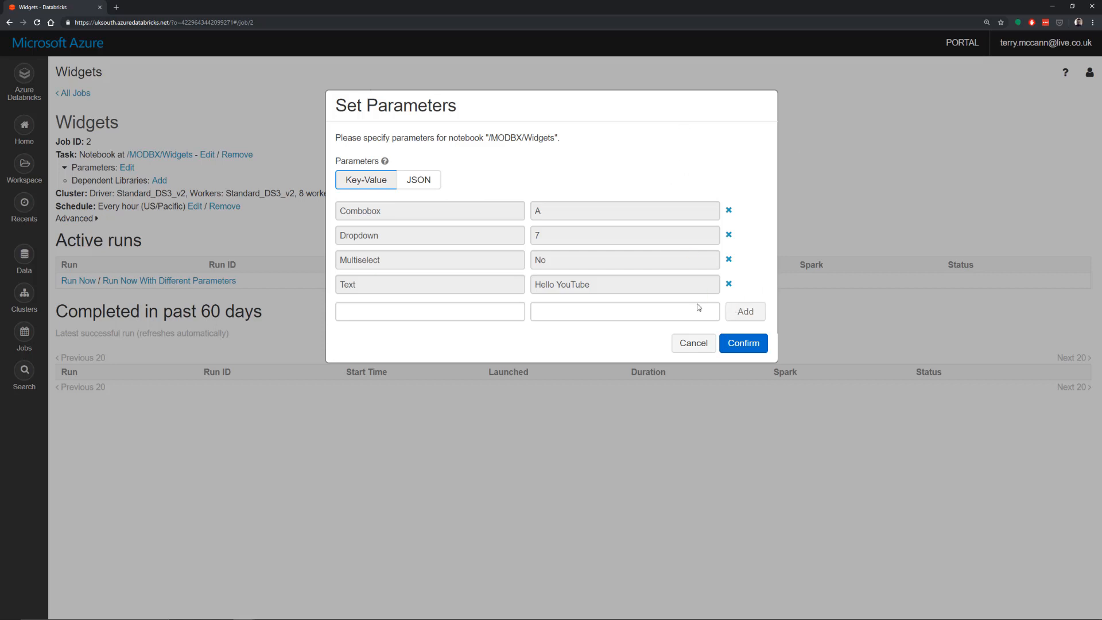
pyautogui.click(742, 343)
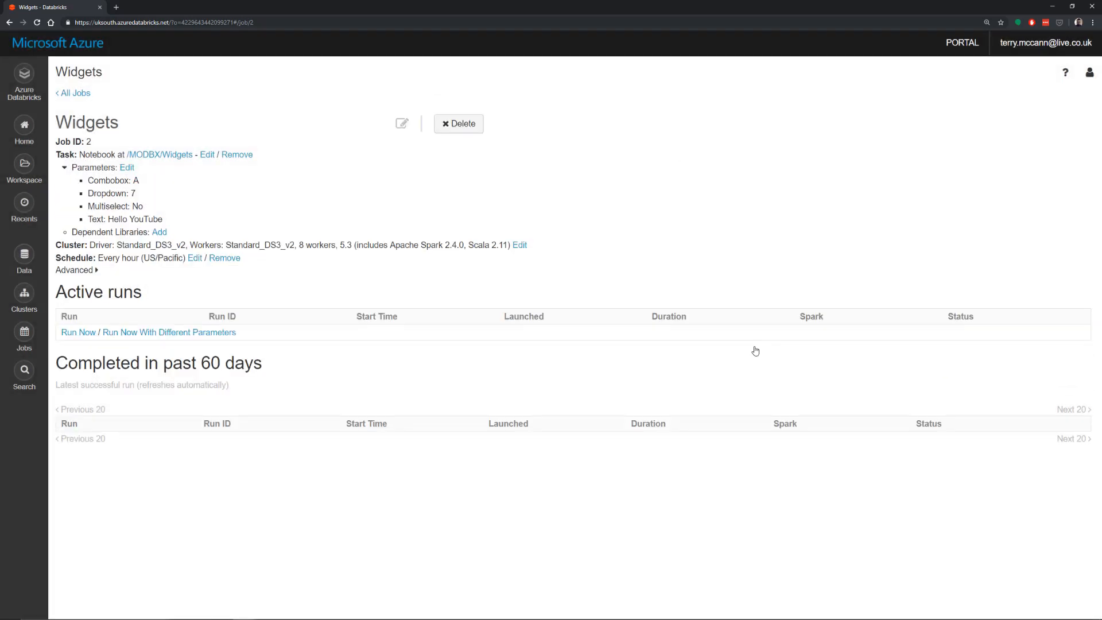
pyautogui.moveTo(195, 301)
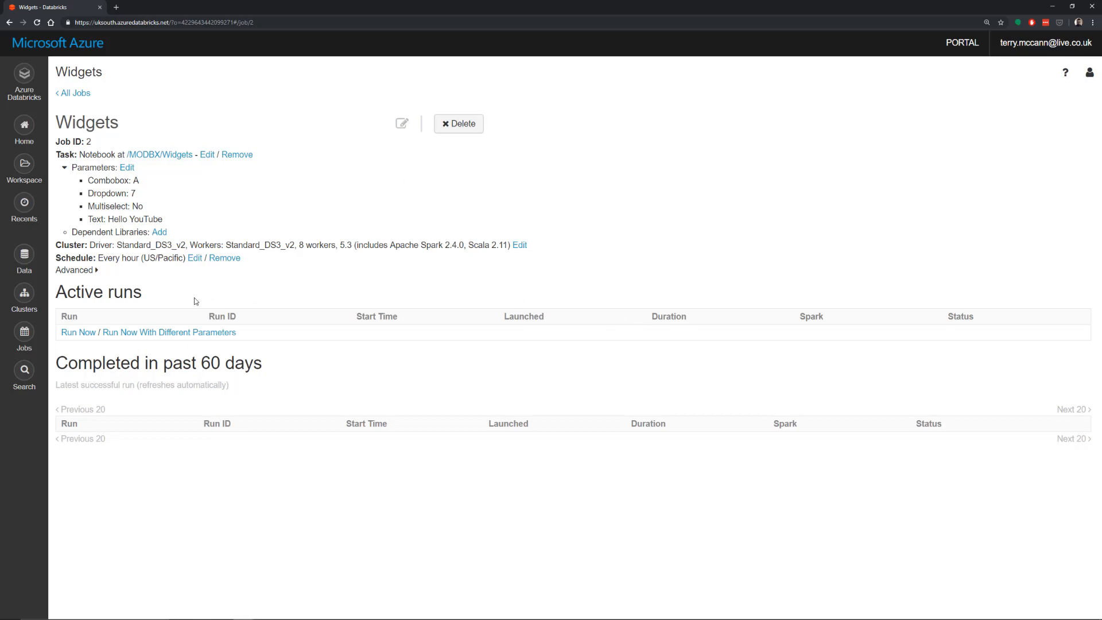
pyautogui.moveTo(254, 218)
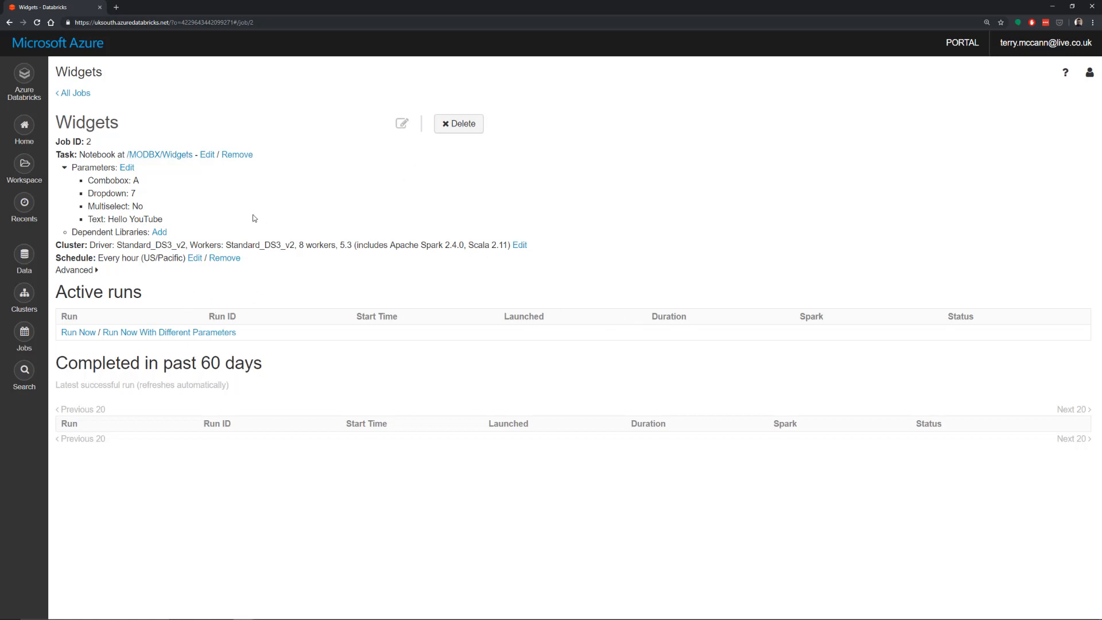
pyautogui.moveTo(171, 212)
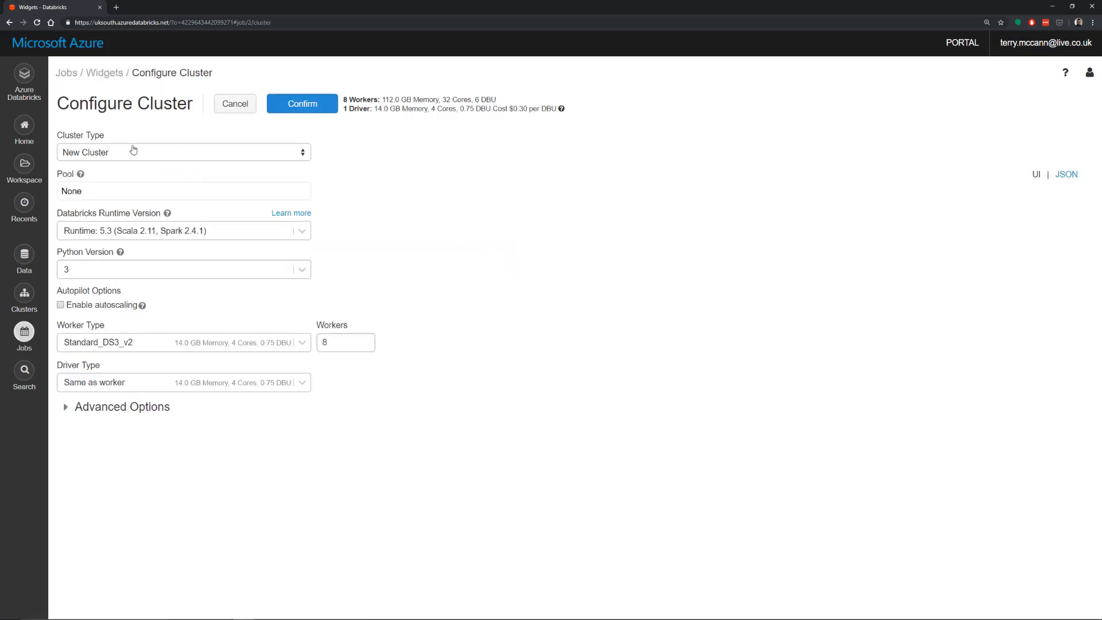
pyautogui.click(183, 151)
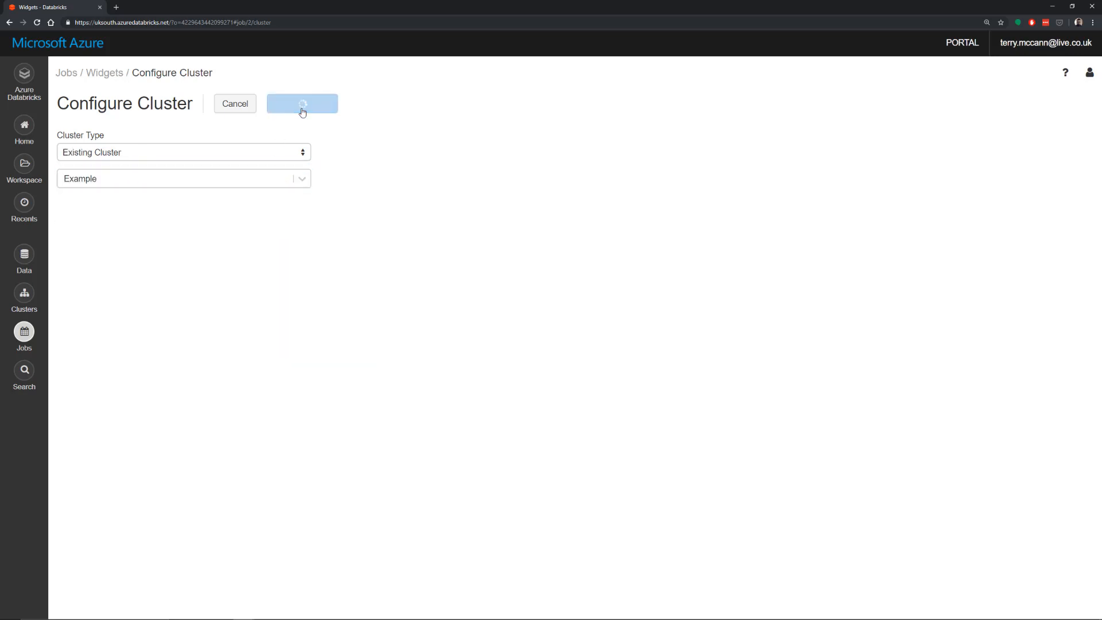
pyautogui.click(302, 103)
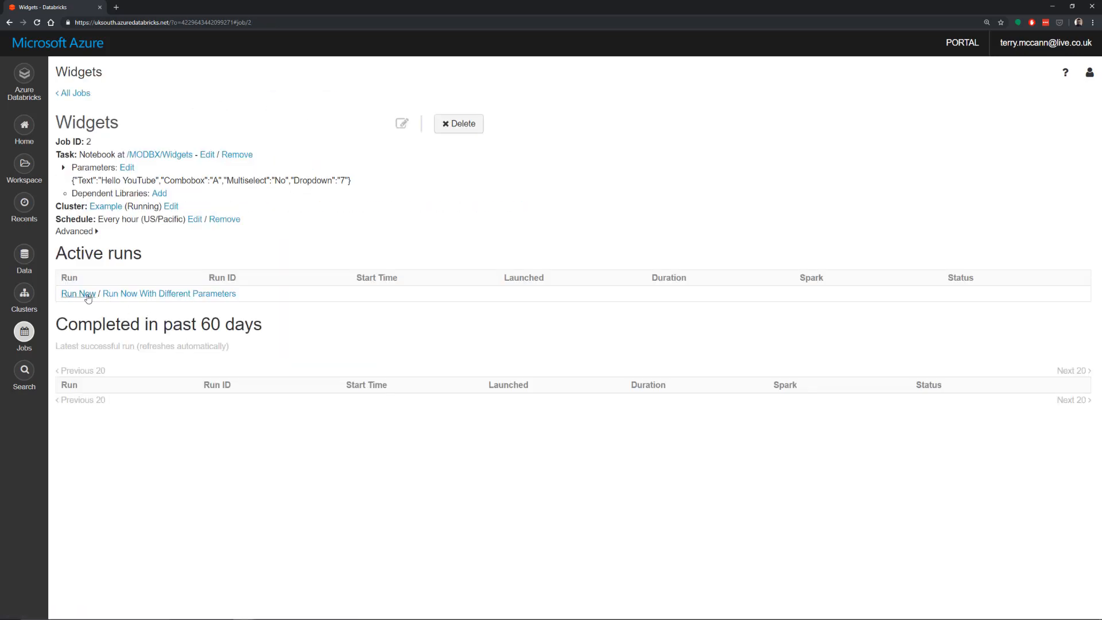
# - Run the Widgets job now and view Run 1's Spark driver log standard output
pyautogui.click(77, 293)
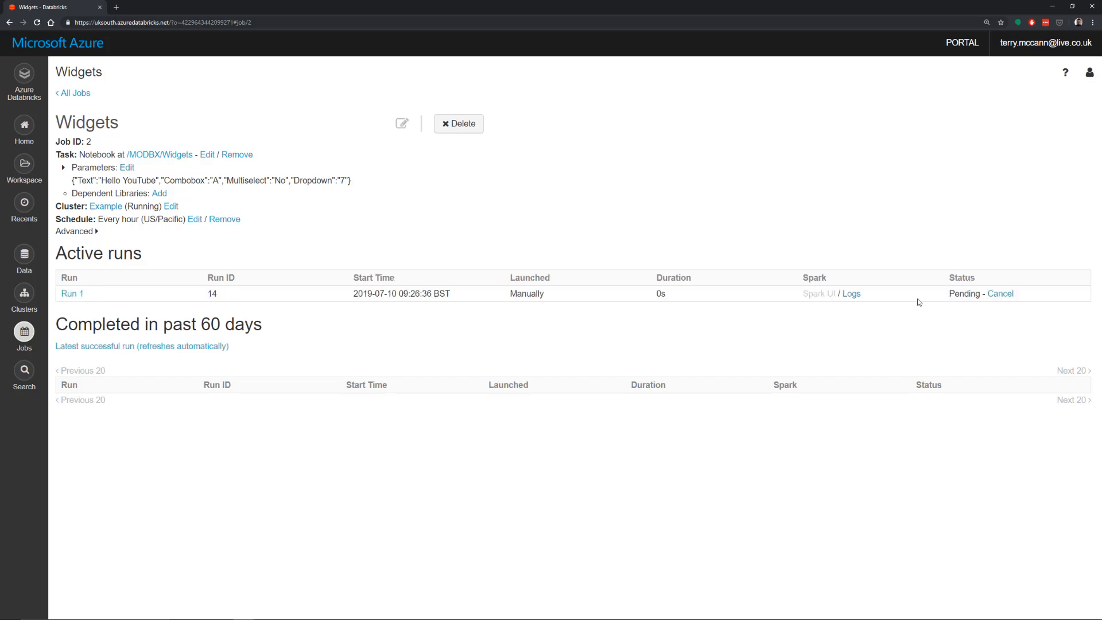
pyautogui.click(851, 293)
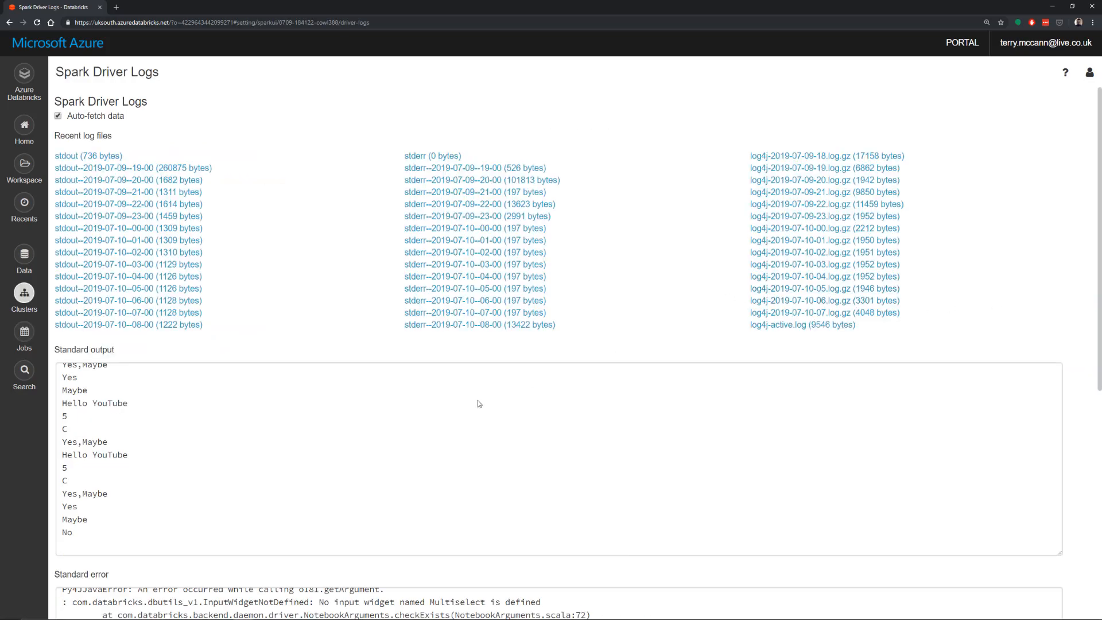
pyautogui.moveTo(165, 488)
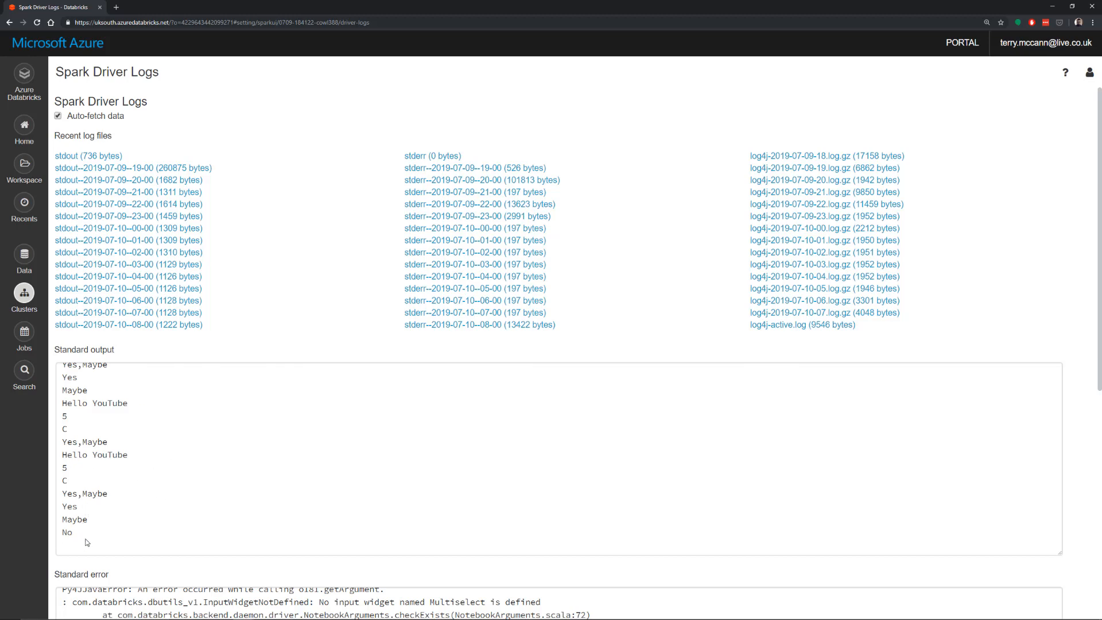
pyautogui.moveTo(66, 506); pyautogui.dragTo(71, 532)
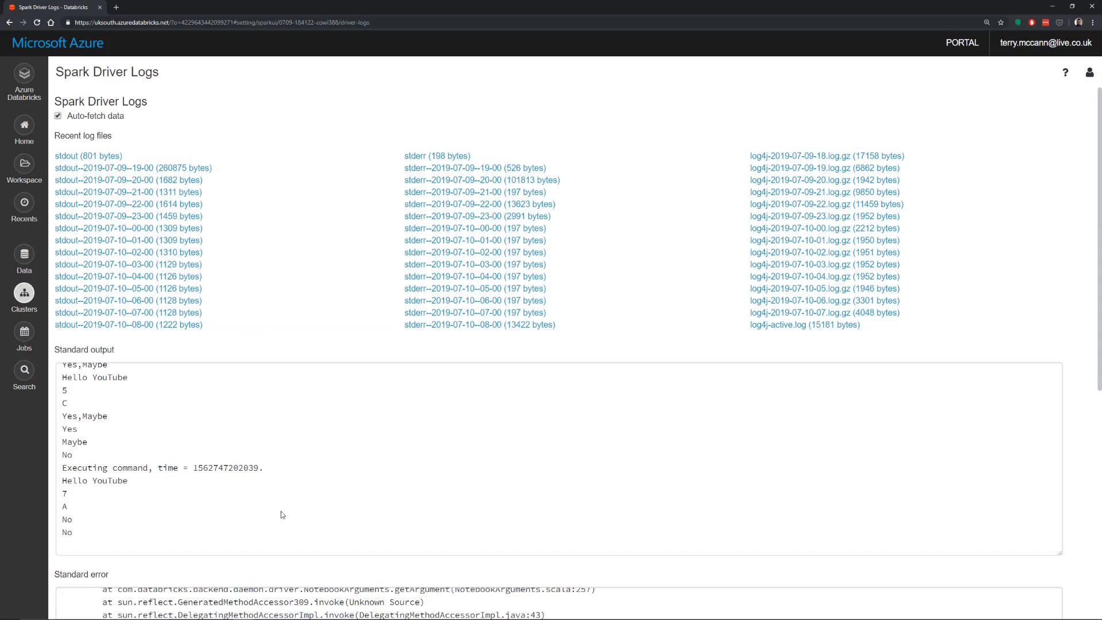
pyautogui.moveTo(129, 487)
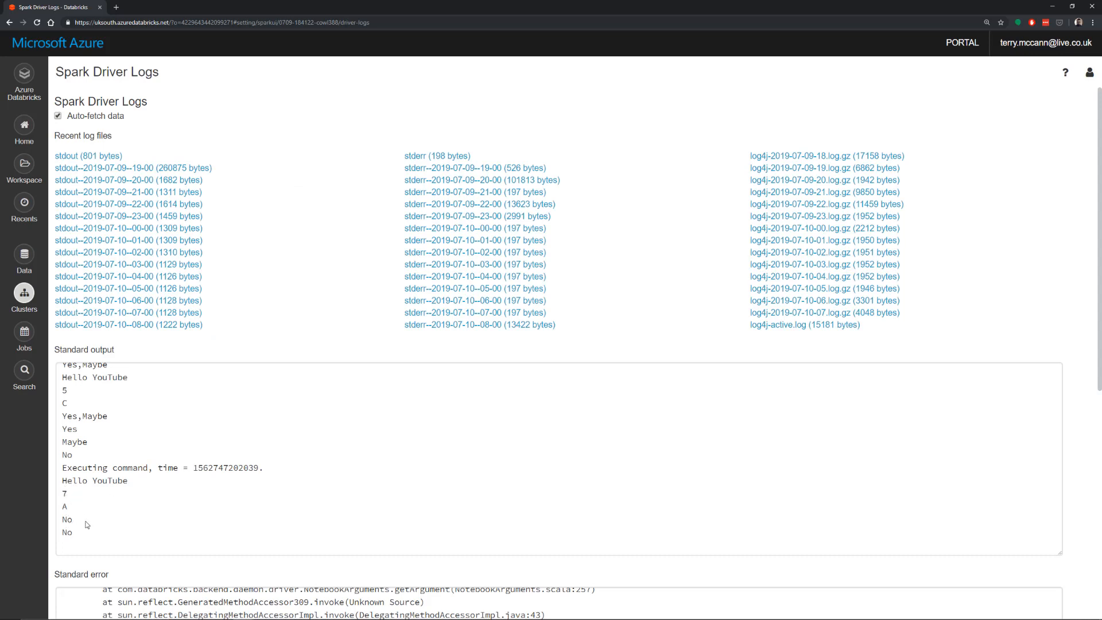
pyautogui.moveTo(117, 441)
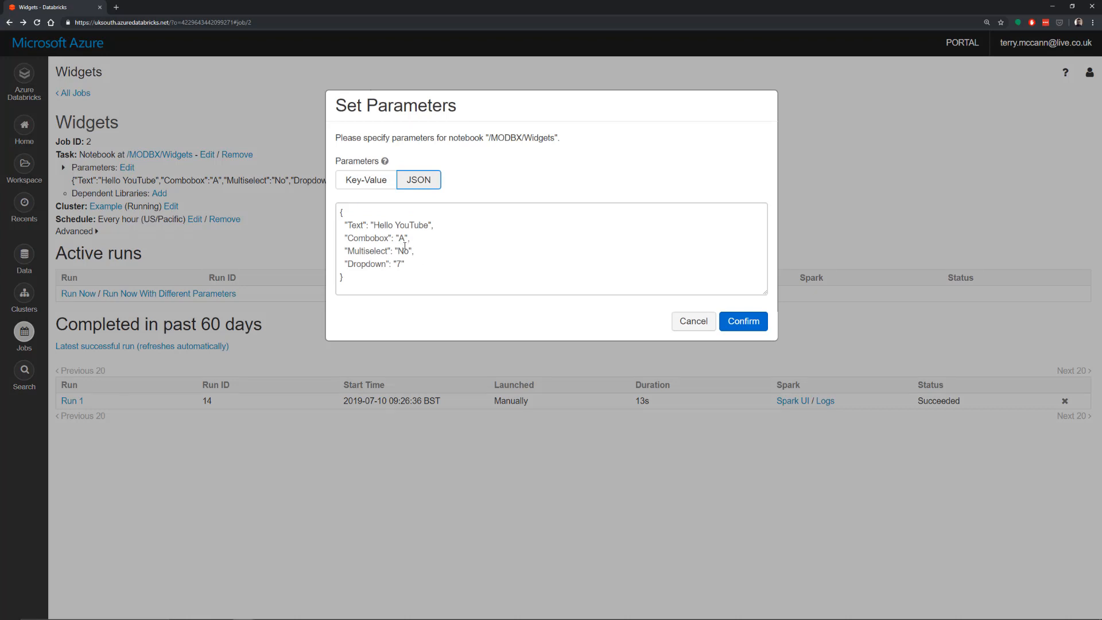
# - Run the job with different parameters: Dropdown 4 and Multiselect No,Maybe
pyautogui.click(417, 270)
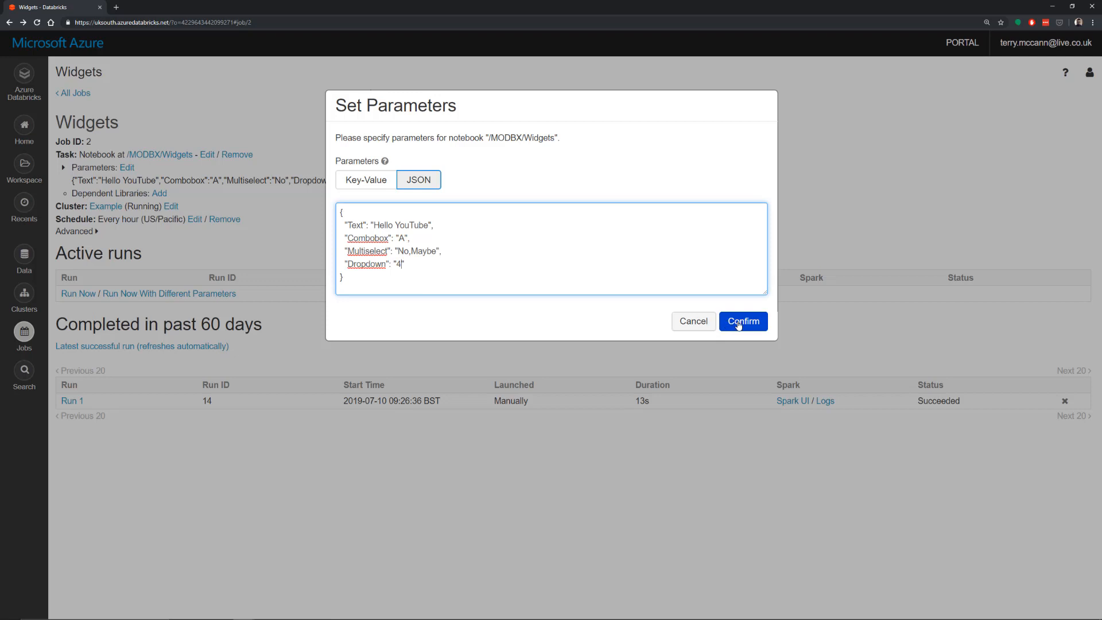
pyautogui.click(743, 322)
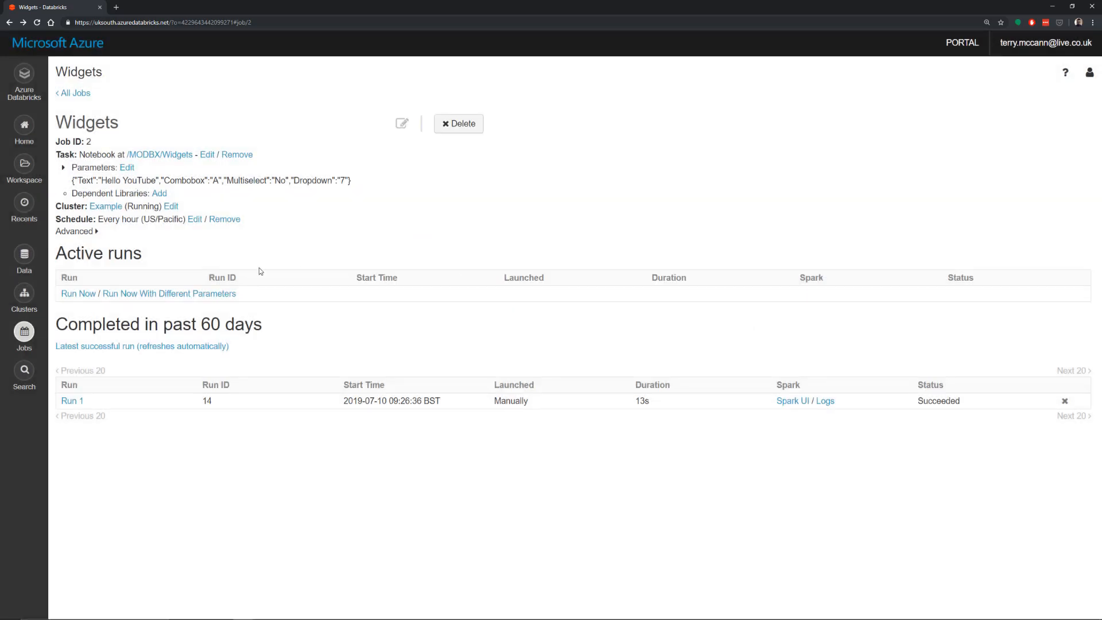
pyautogui.click(169, 293)
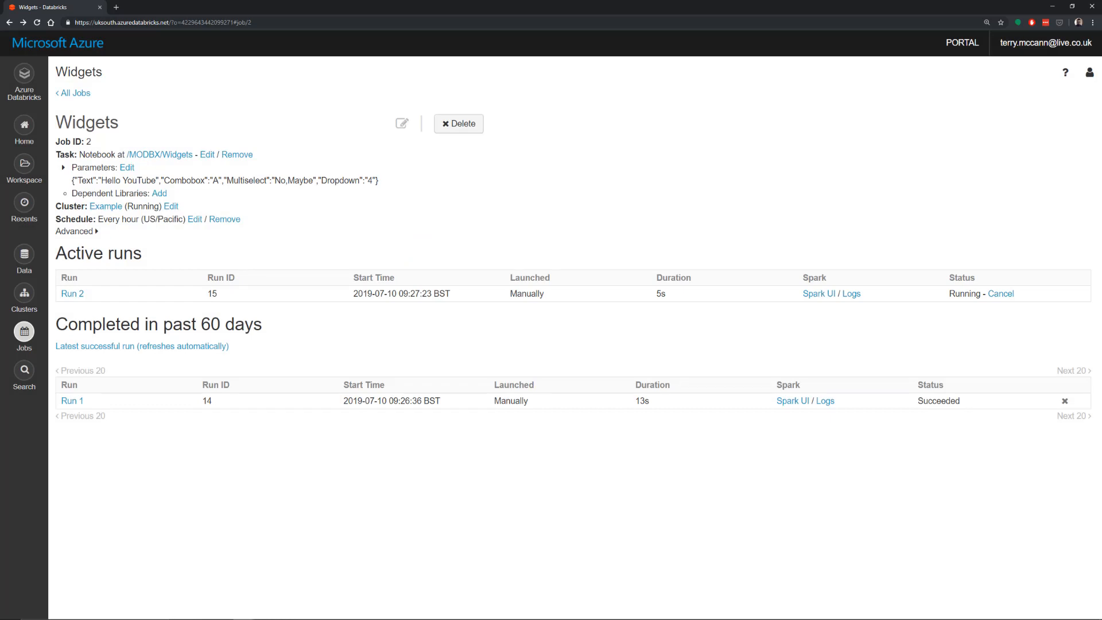
# - Open Run 2's Spark driver logs showing Hello YouTube, 4, A, No,Maybe
pyautogui.click(826, 401)
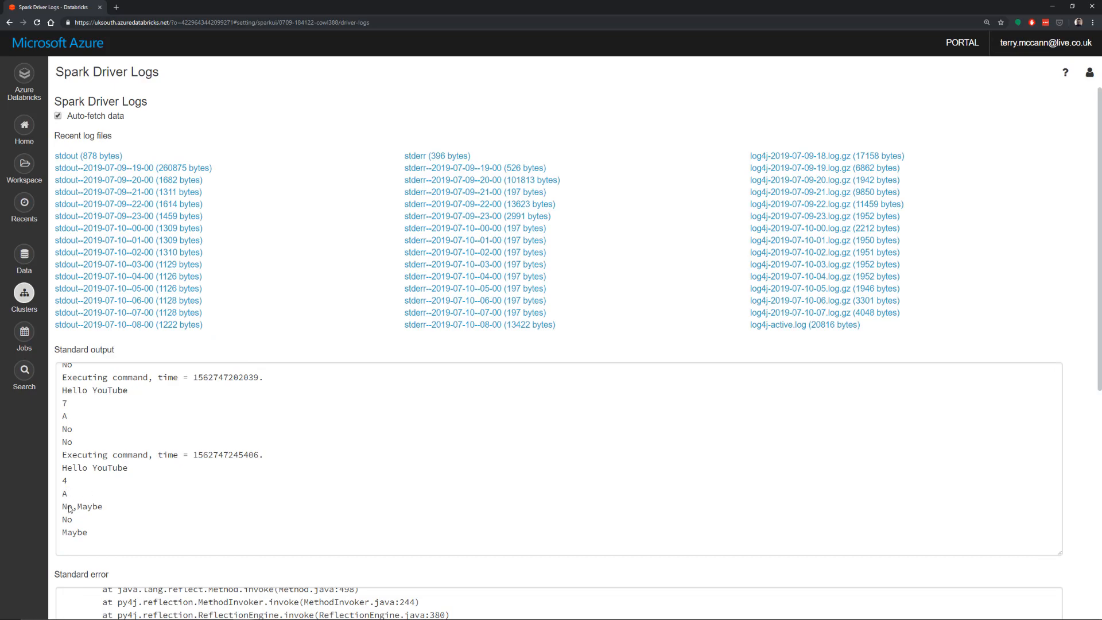
pyautogui.moveTo(73, 532)
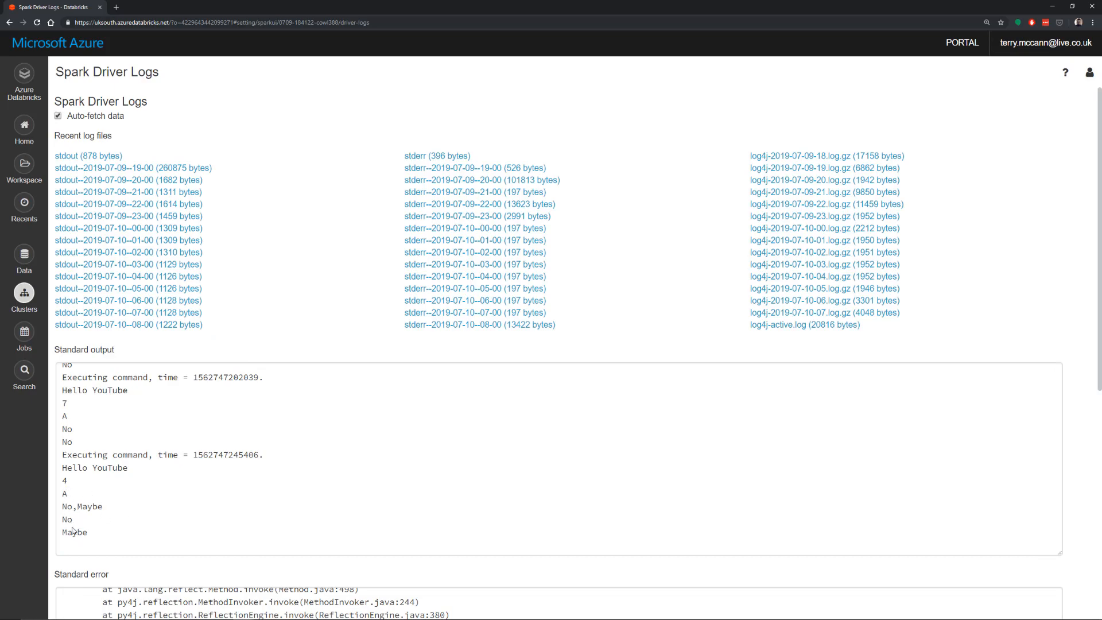